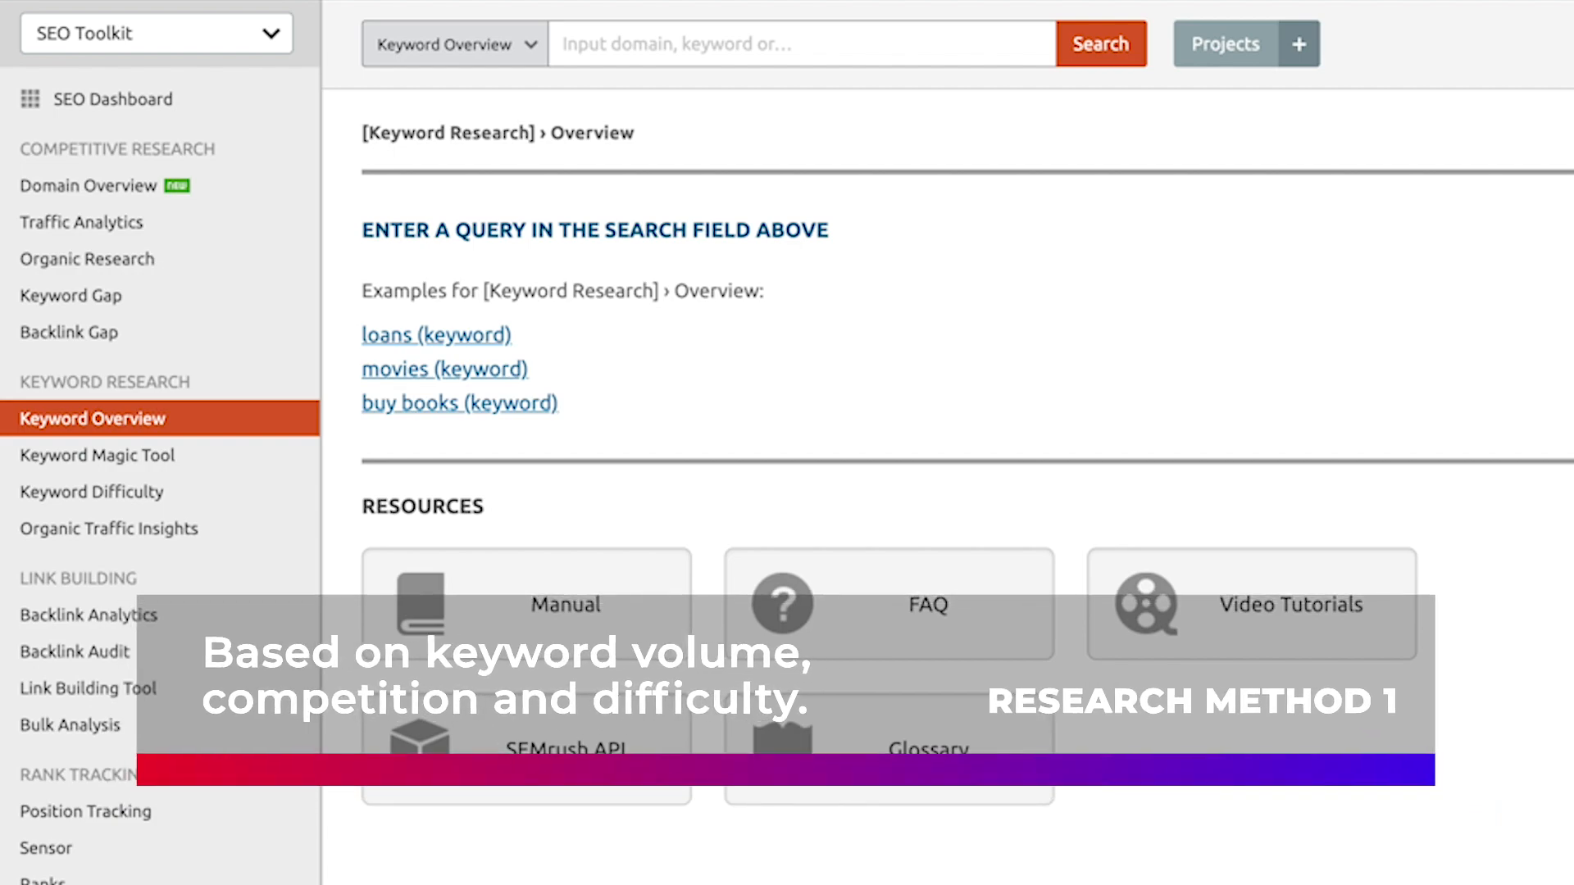
mouse_move(1221, 104)
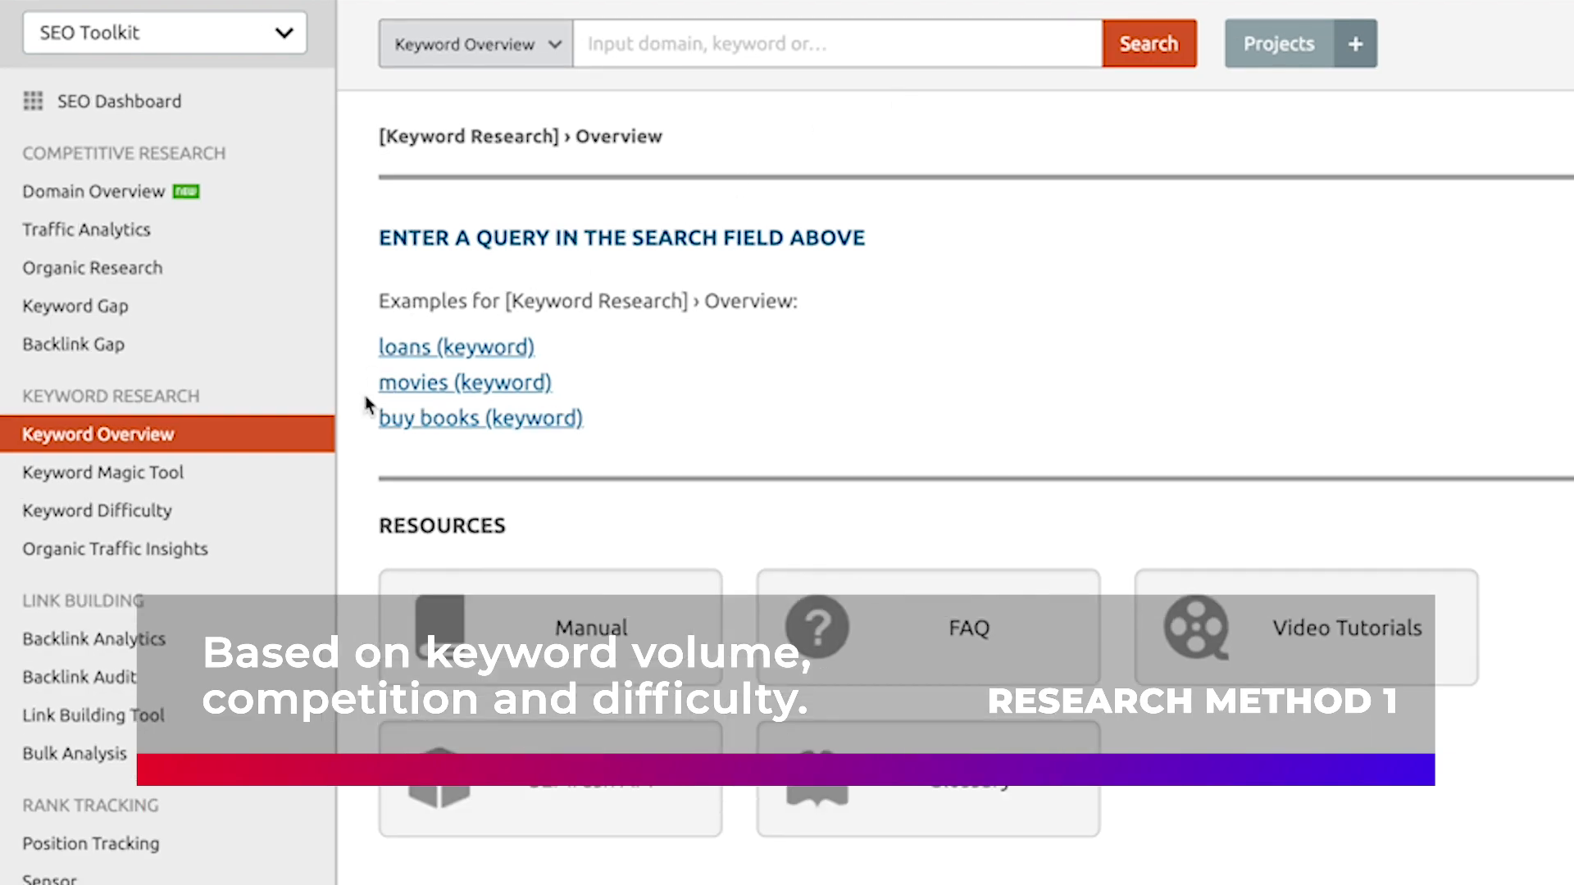
mouse_move(102, 460)
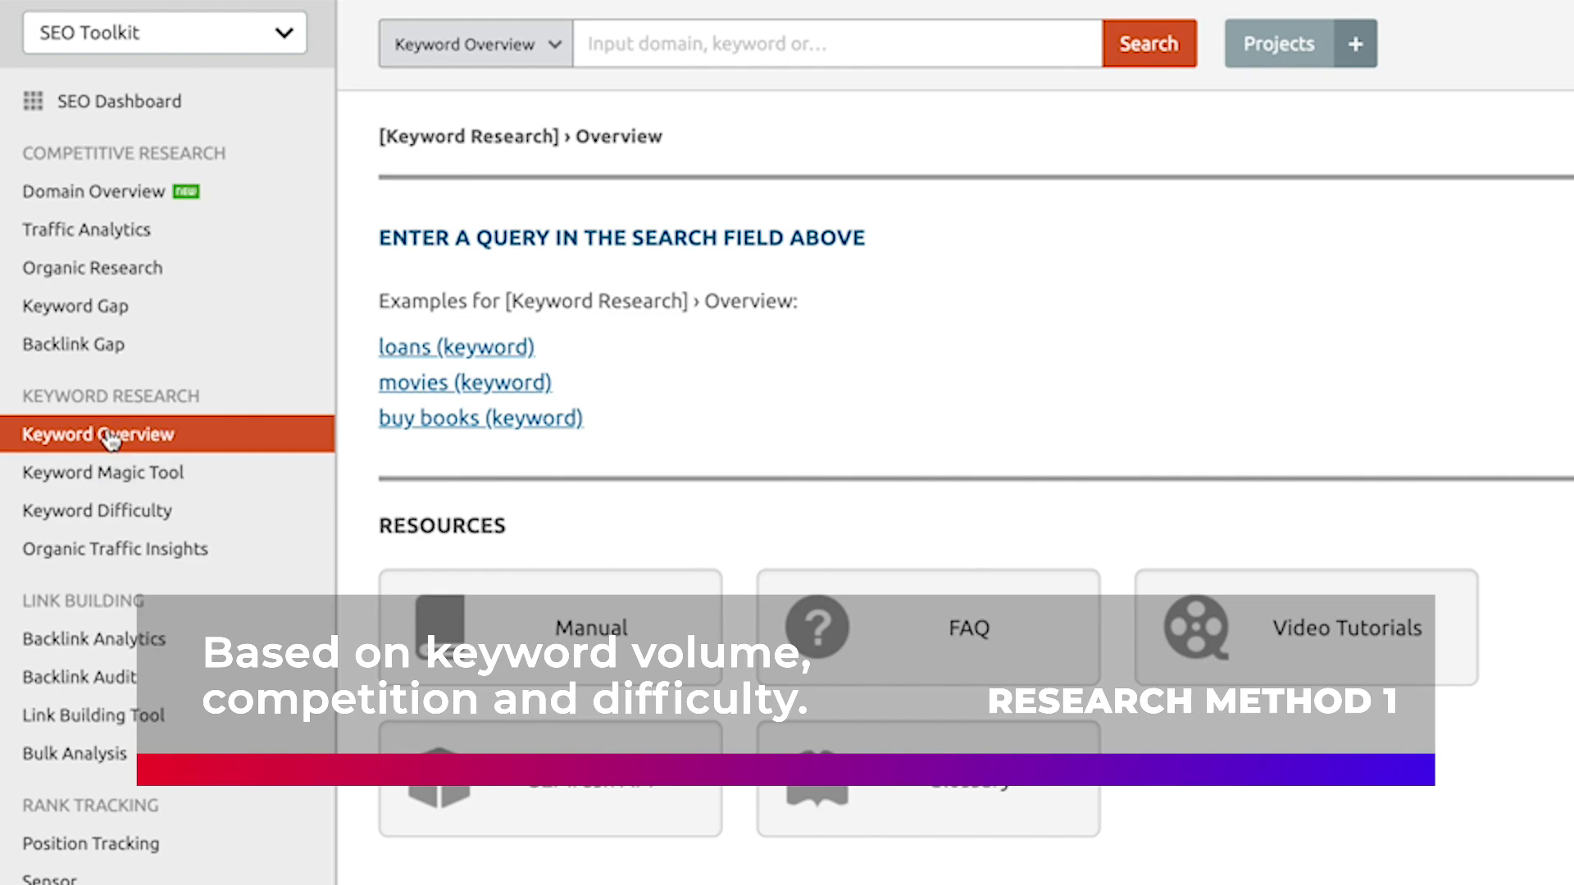
- Search Keyword Overview for the phrase 'walmart credit card'
scroll("down", 3)
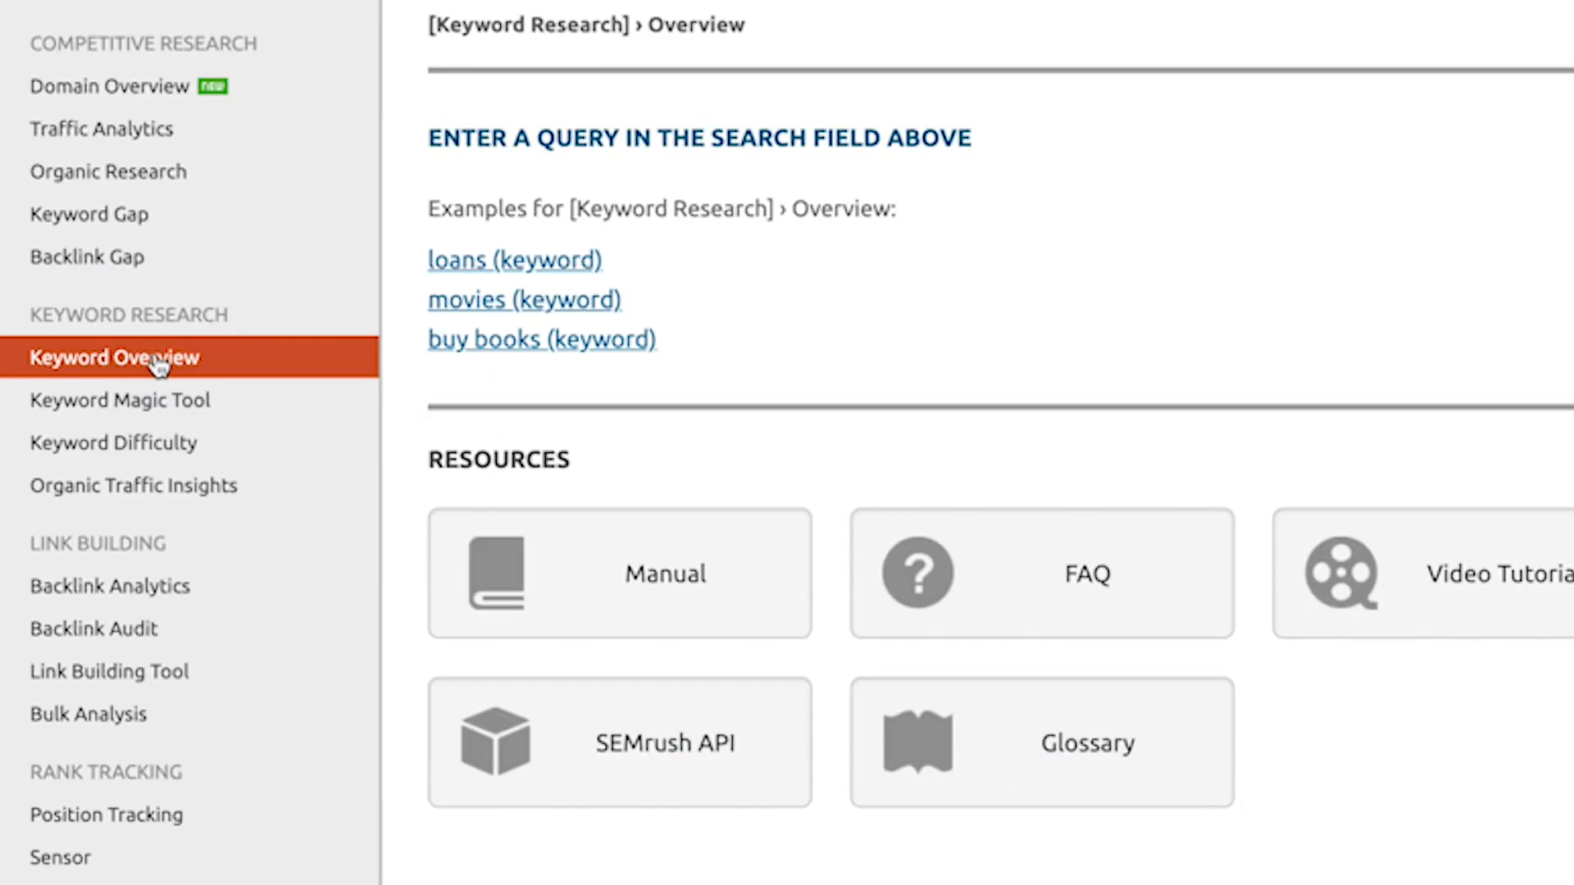
left_click(827, 51)
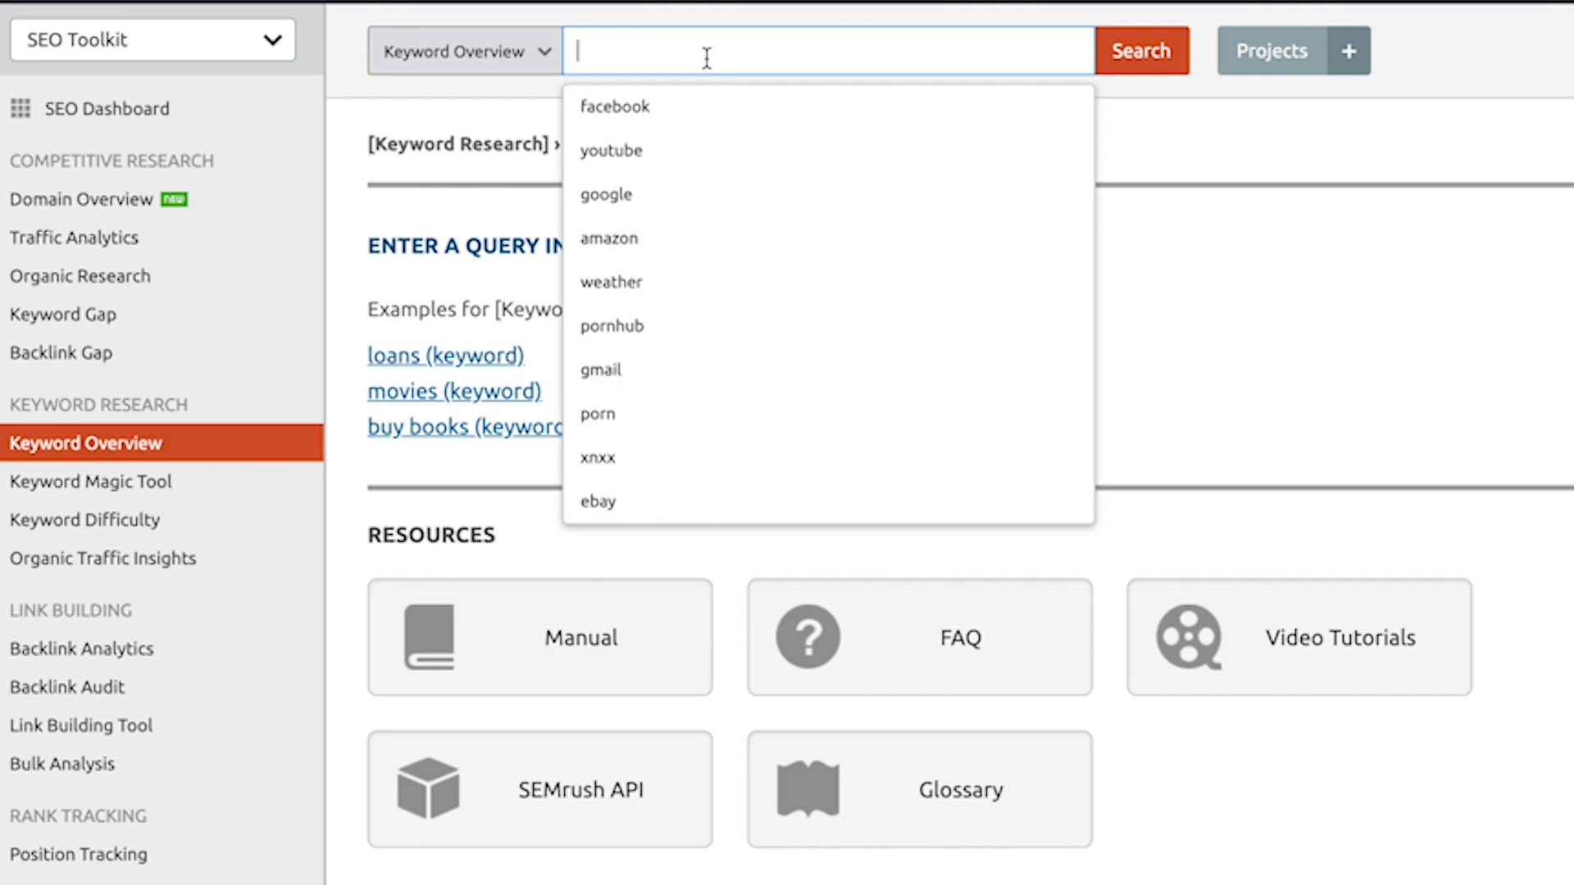
type("walmart d")
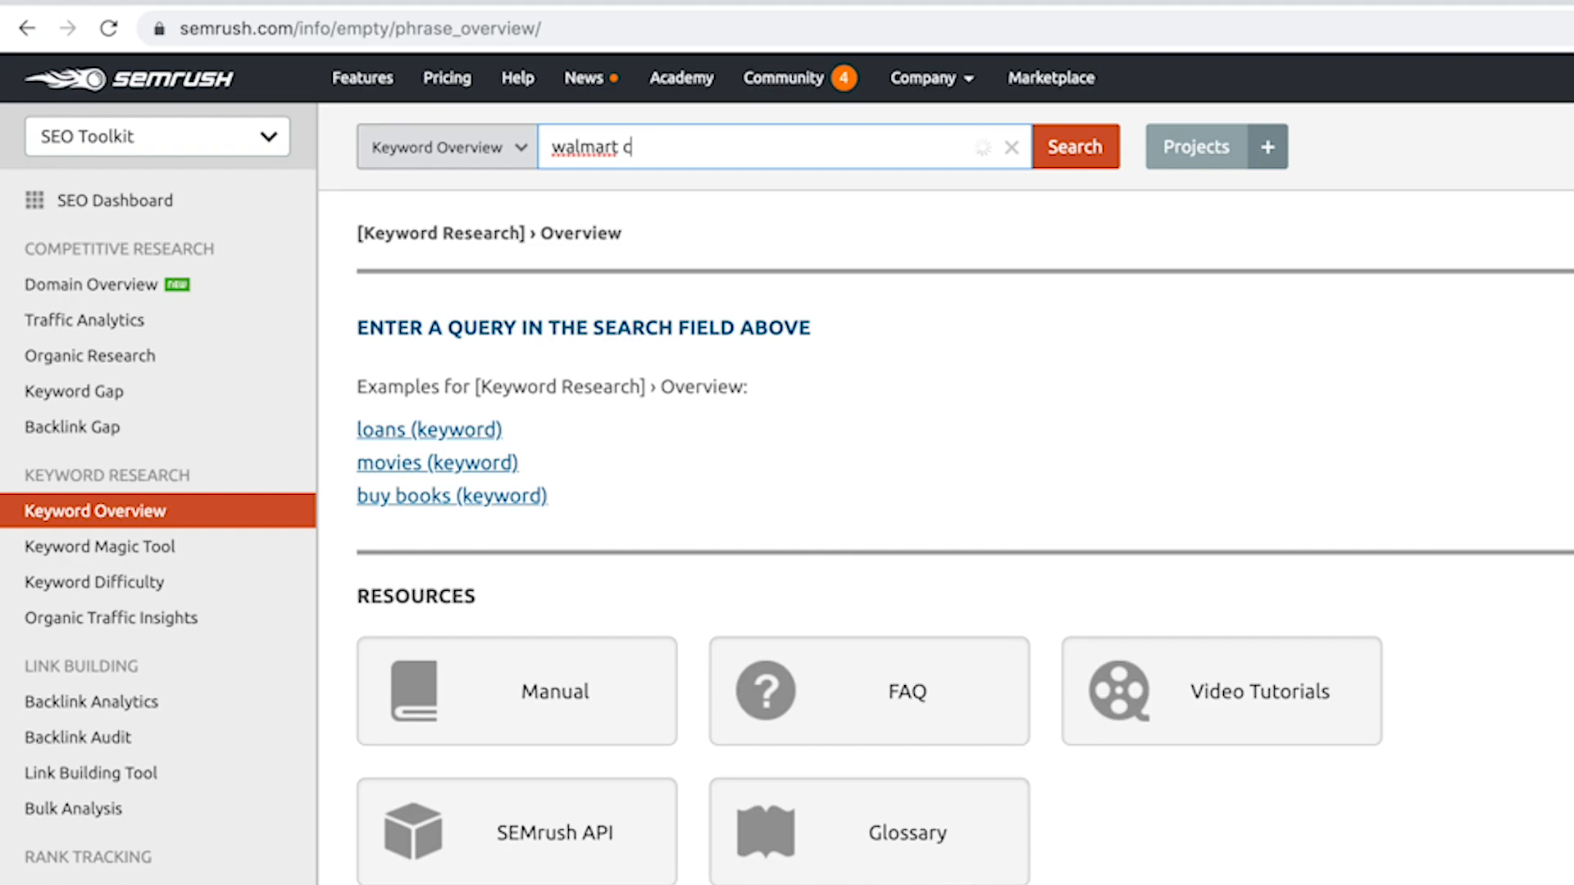
type("redit card")
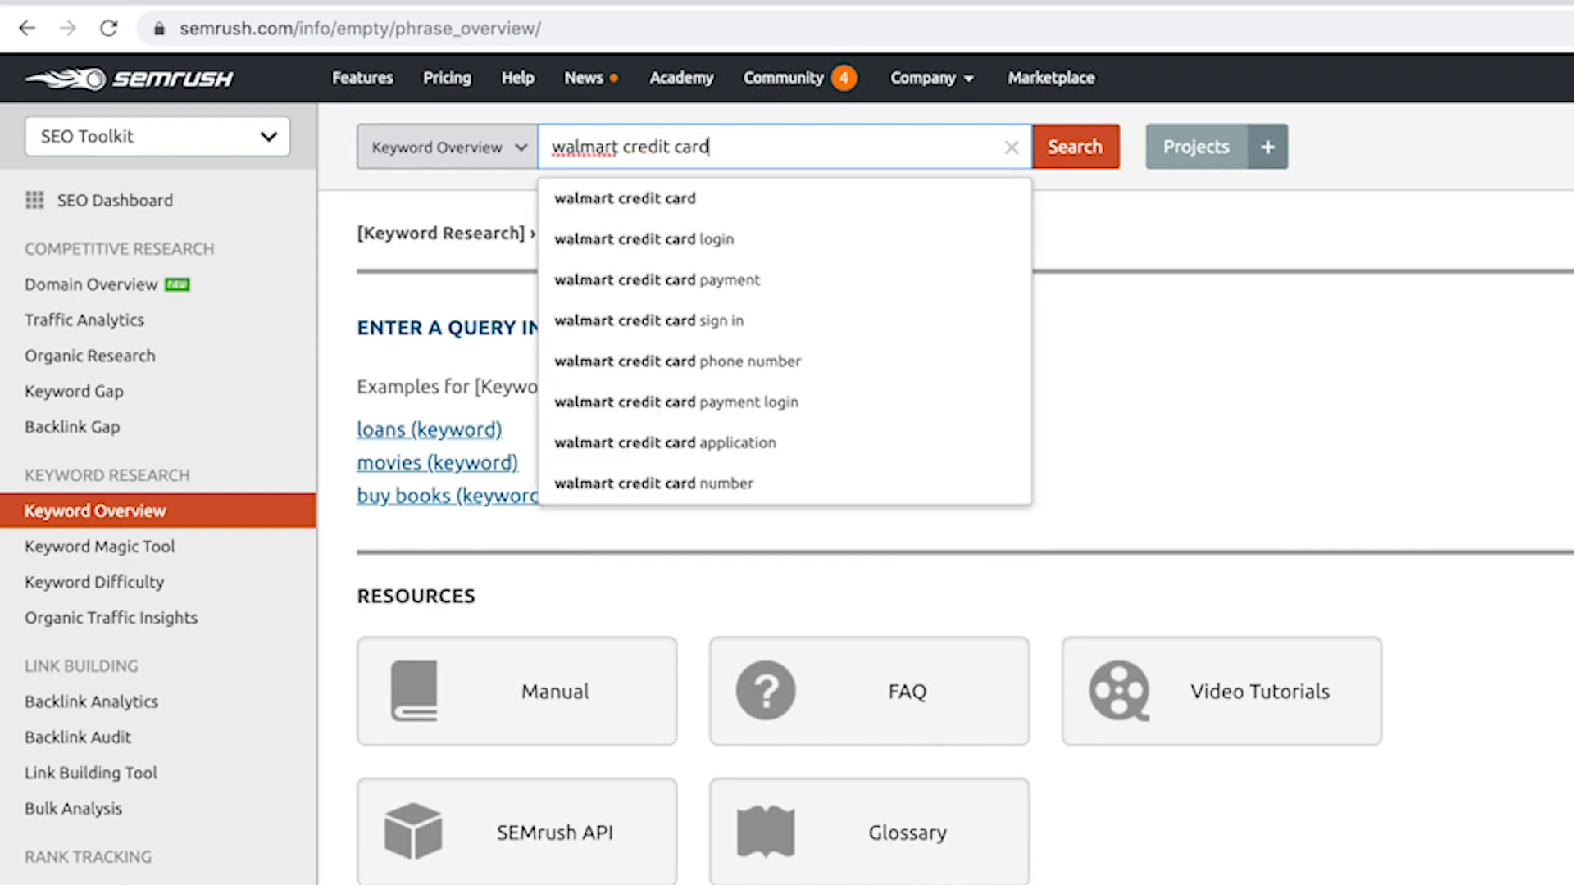
left_click(1073, 147)
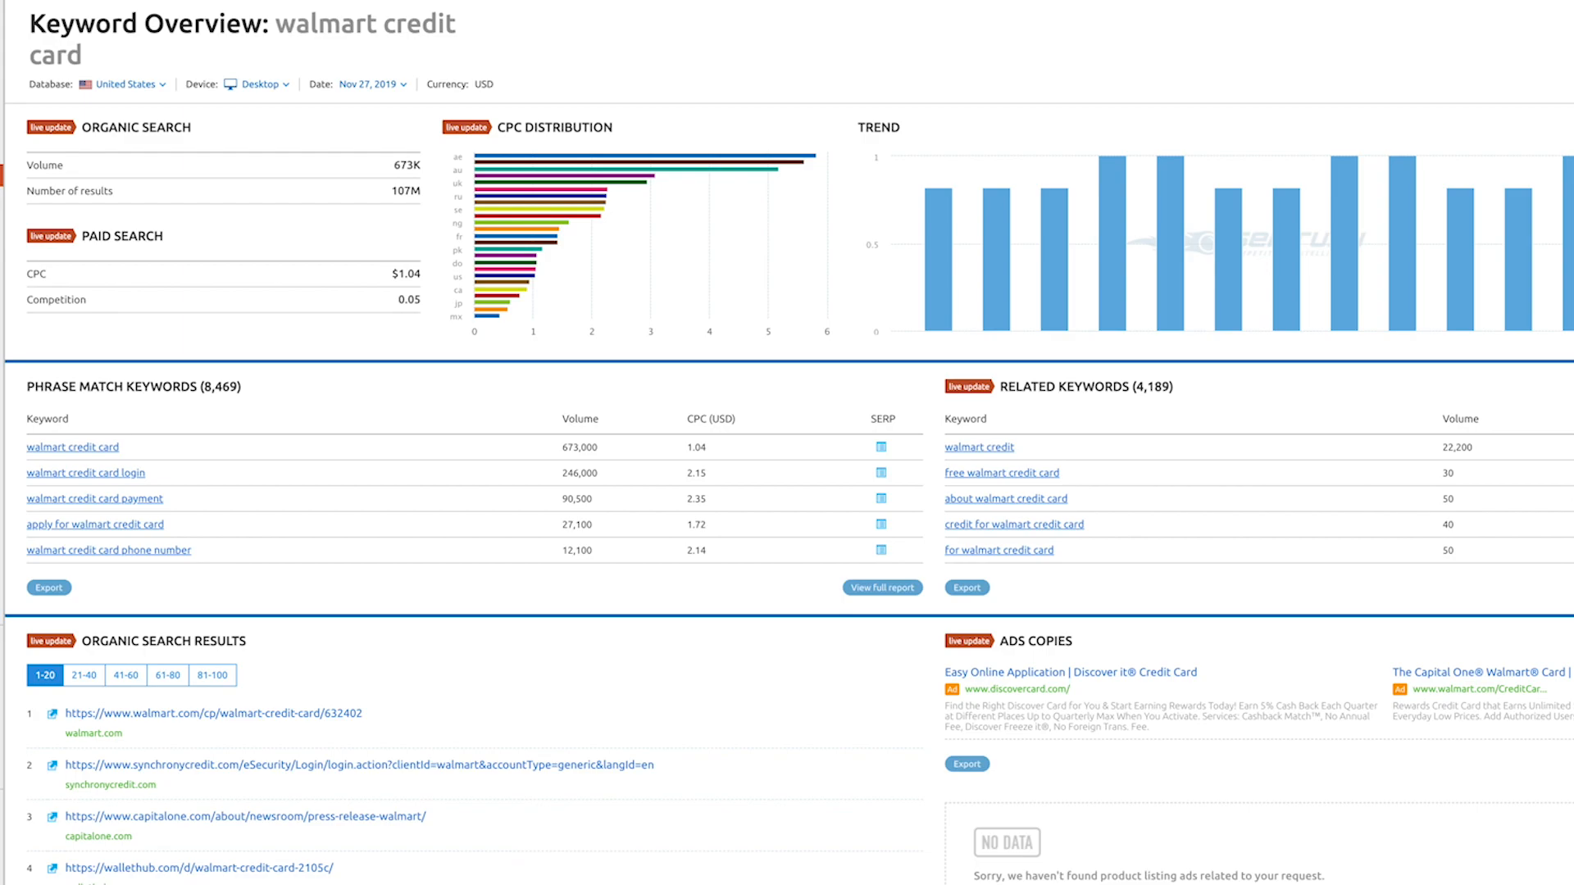
mouse_move(598, 196)
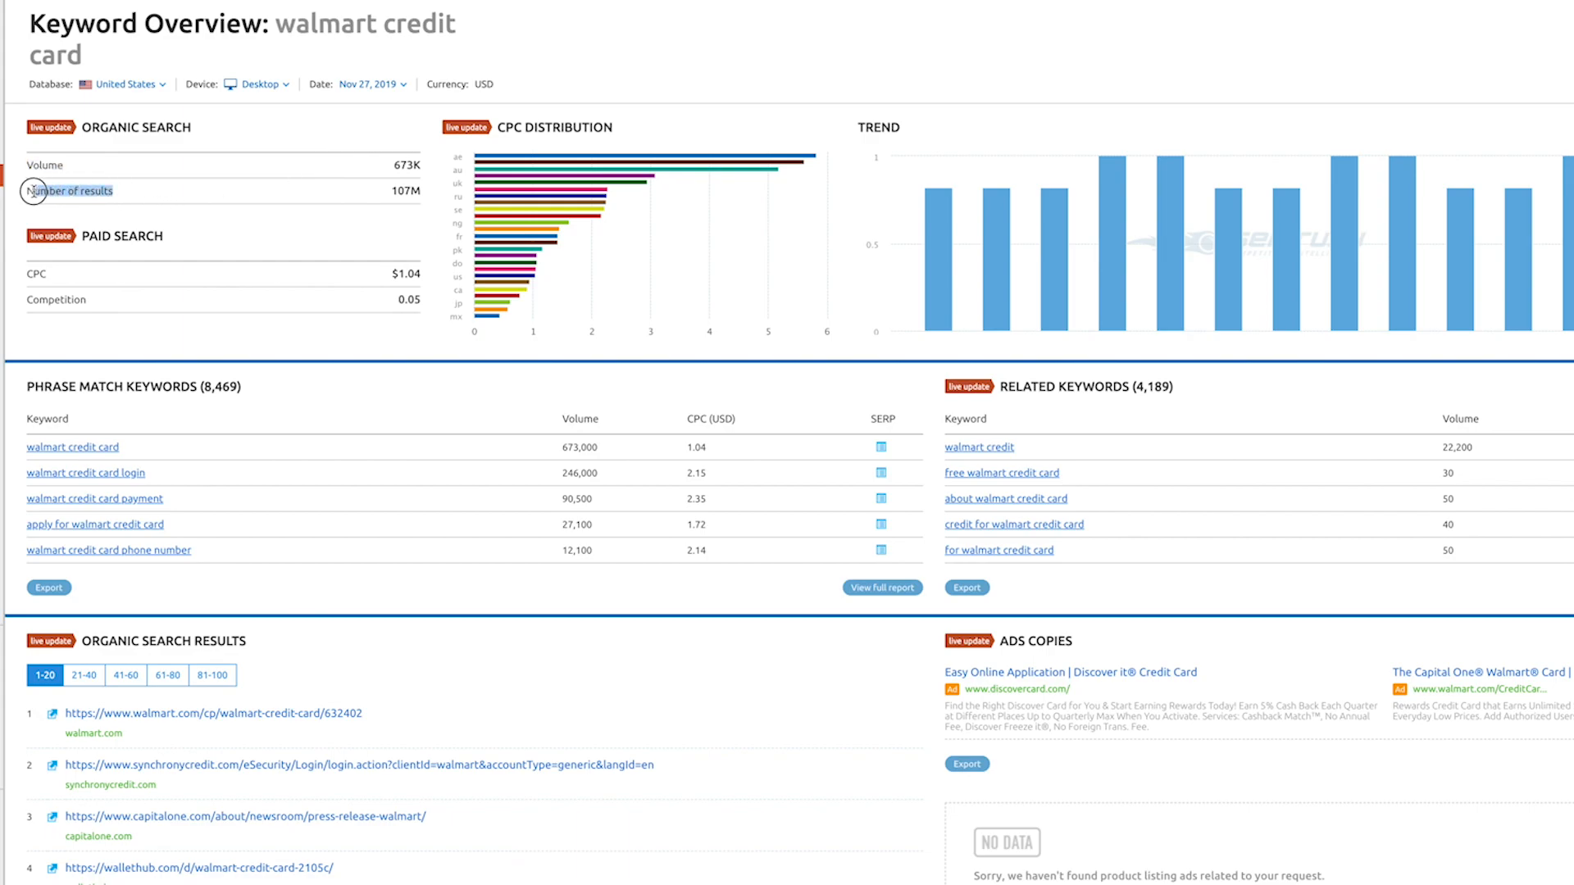
mouse_move(36, 274)
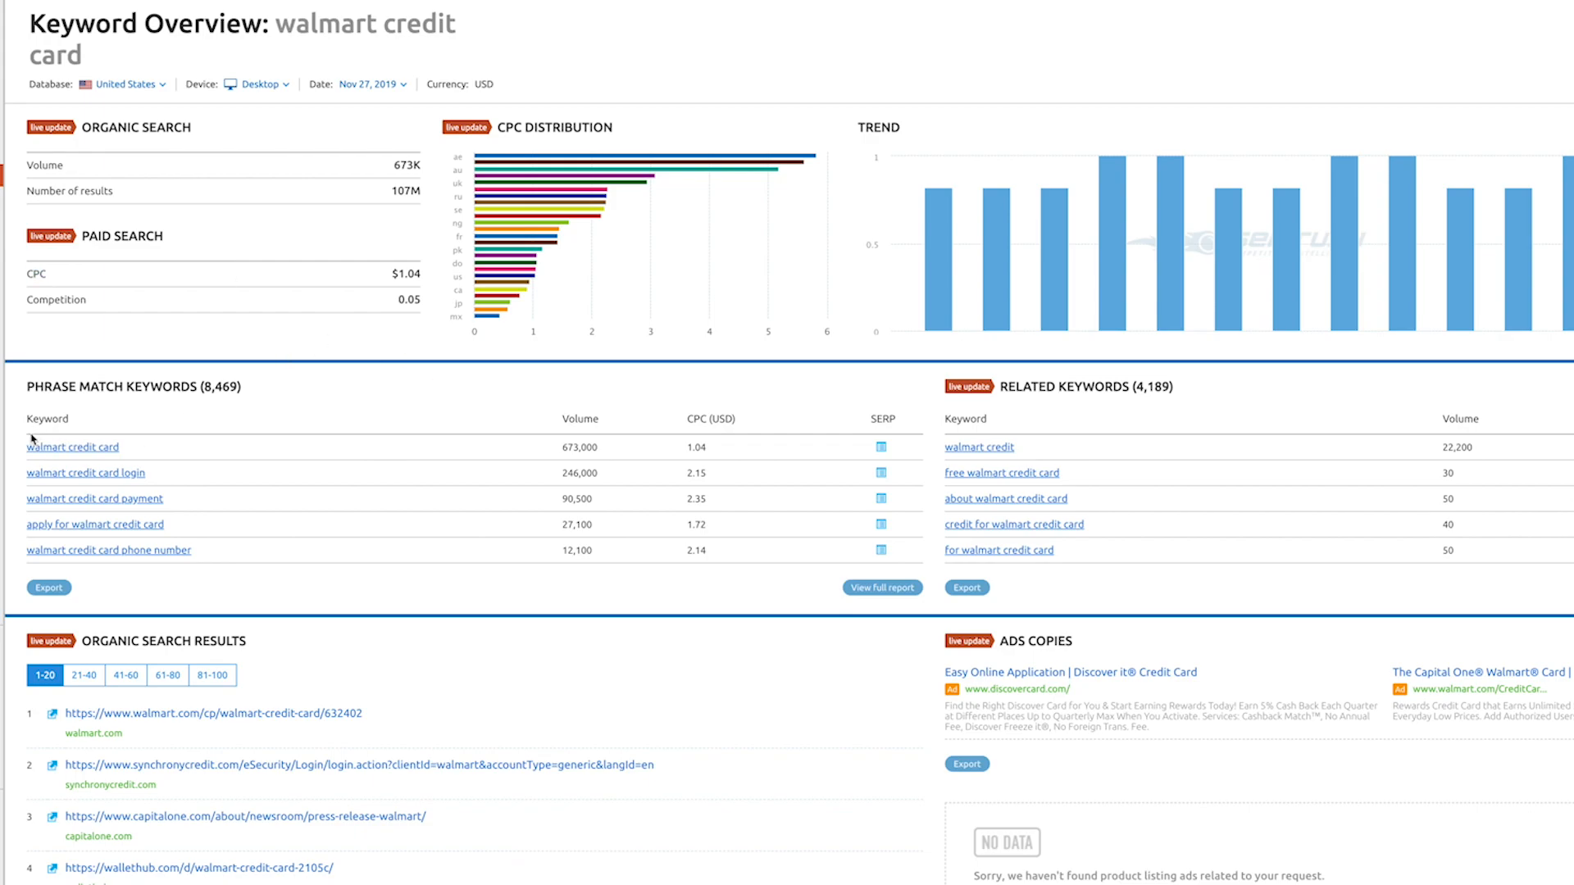
mouse_move(936, 437)
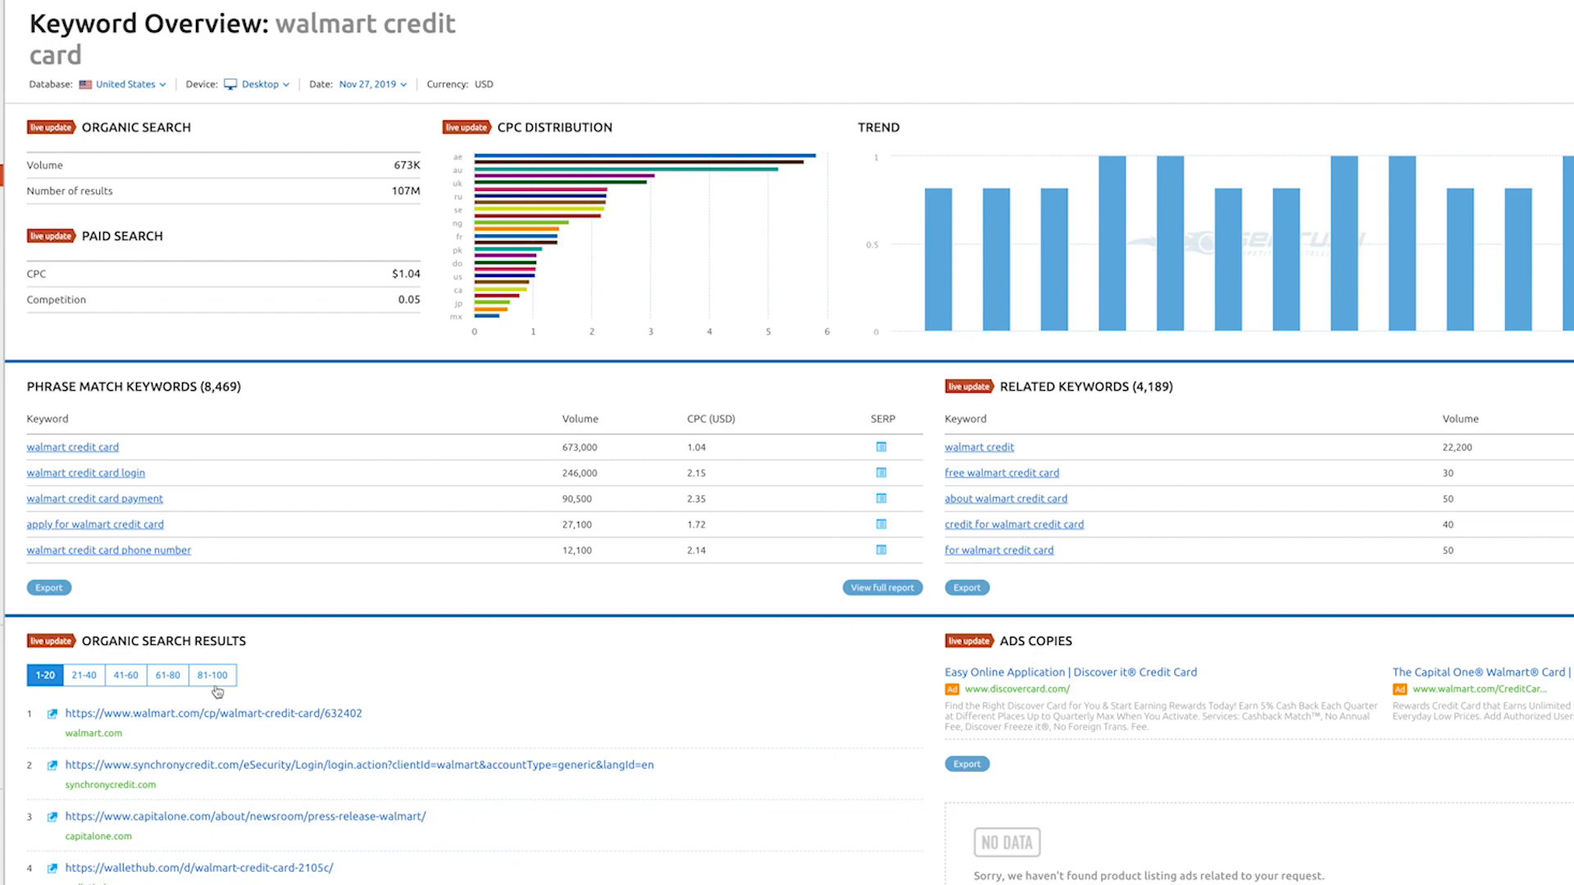
- Review the overview results, then run a Keyword Magic Tool search for 'walmart credit card' in US
scroll("down", 3)
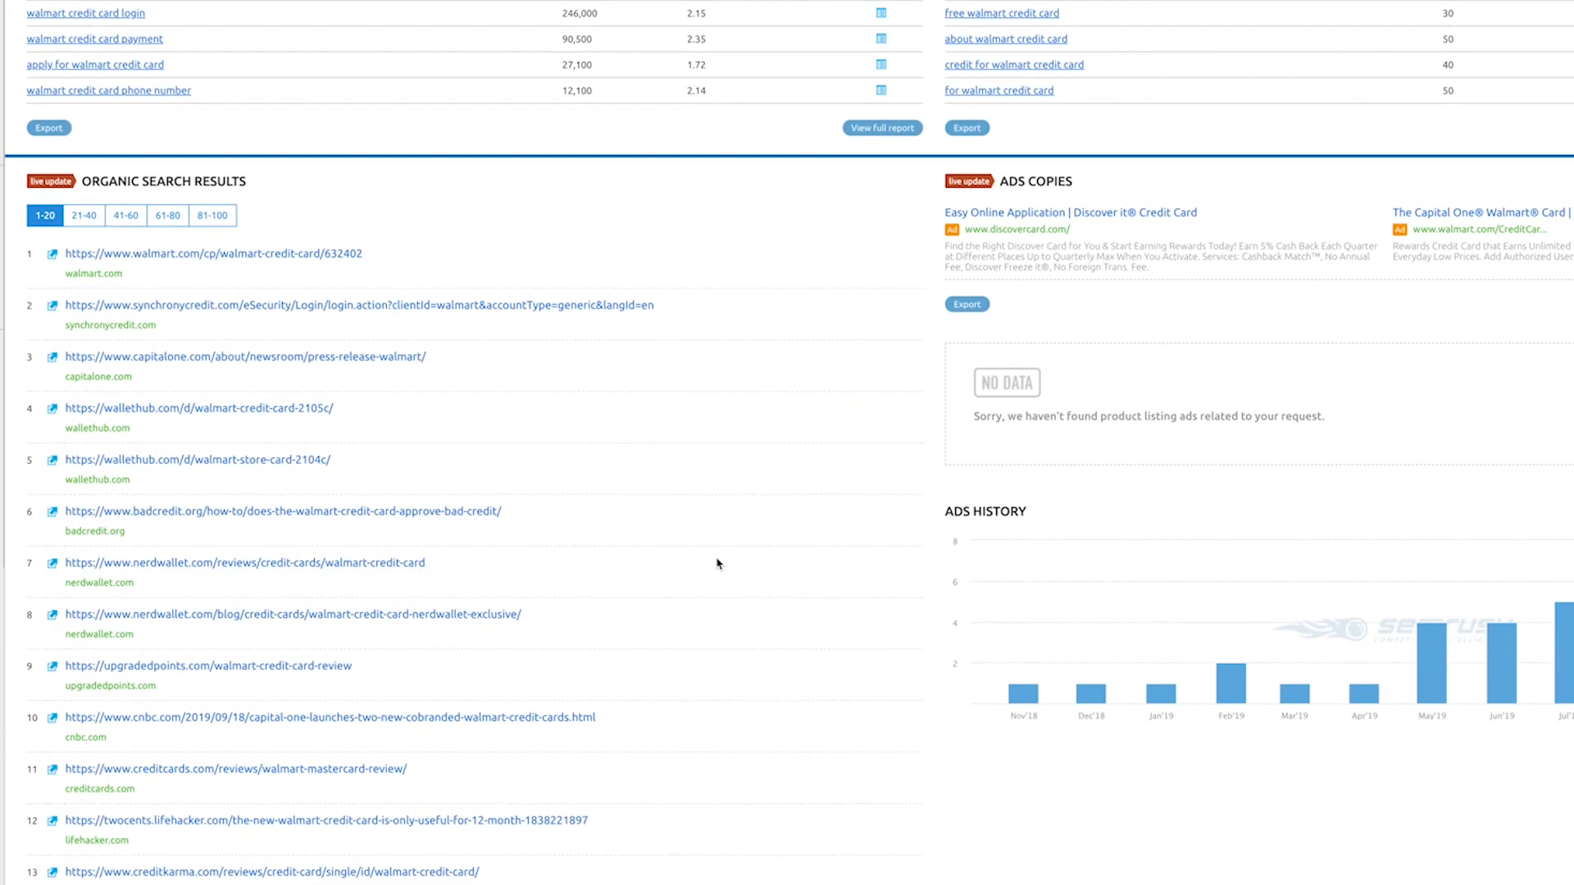
scroll("down", 3)
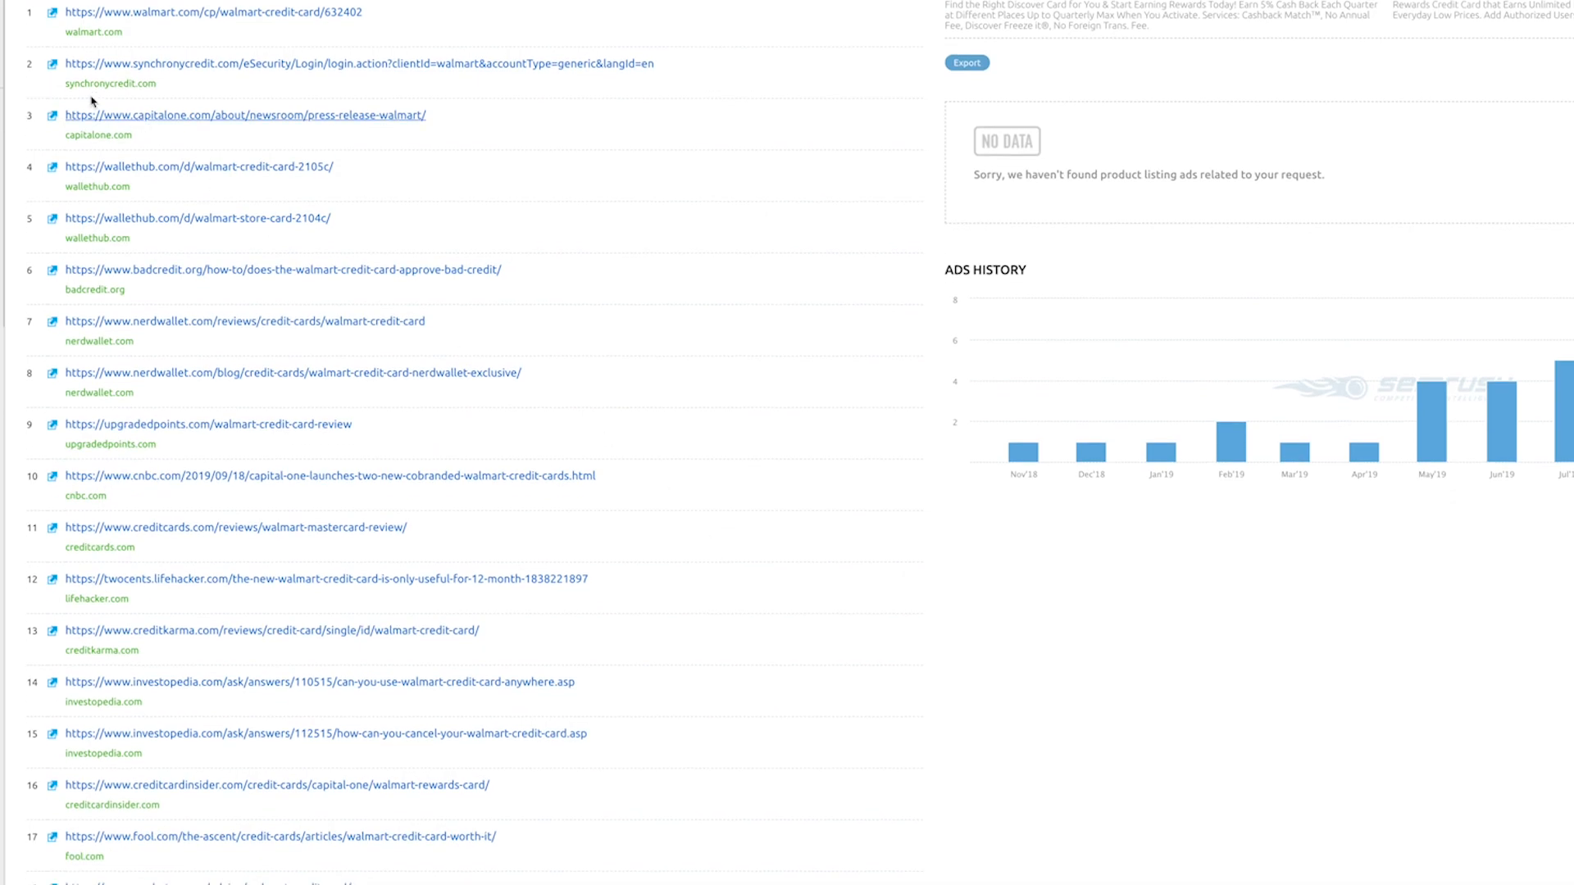
scroll("up", 3)
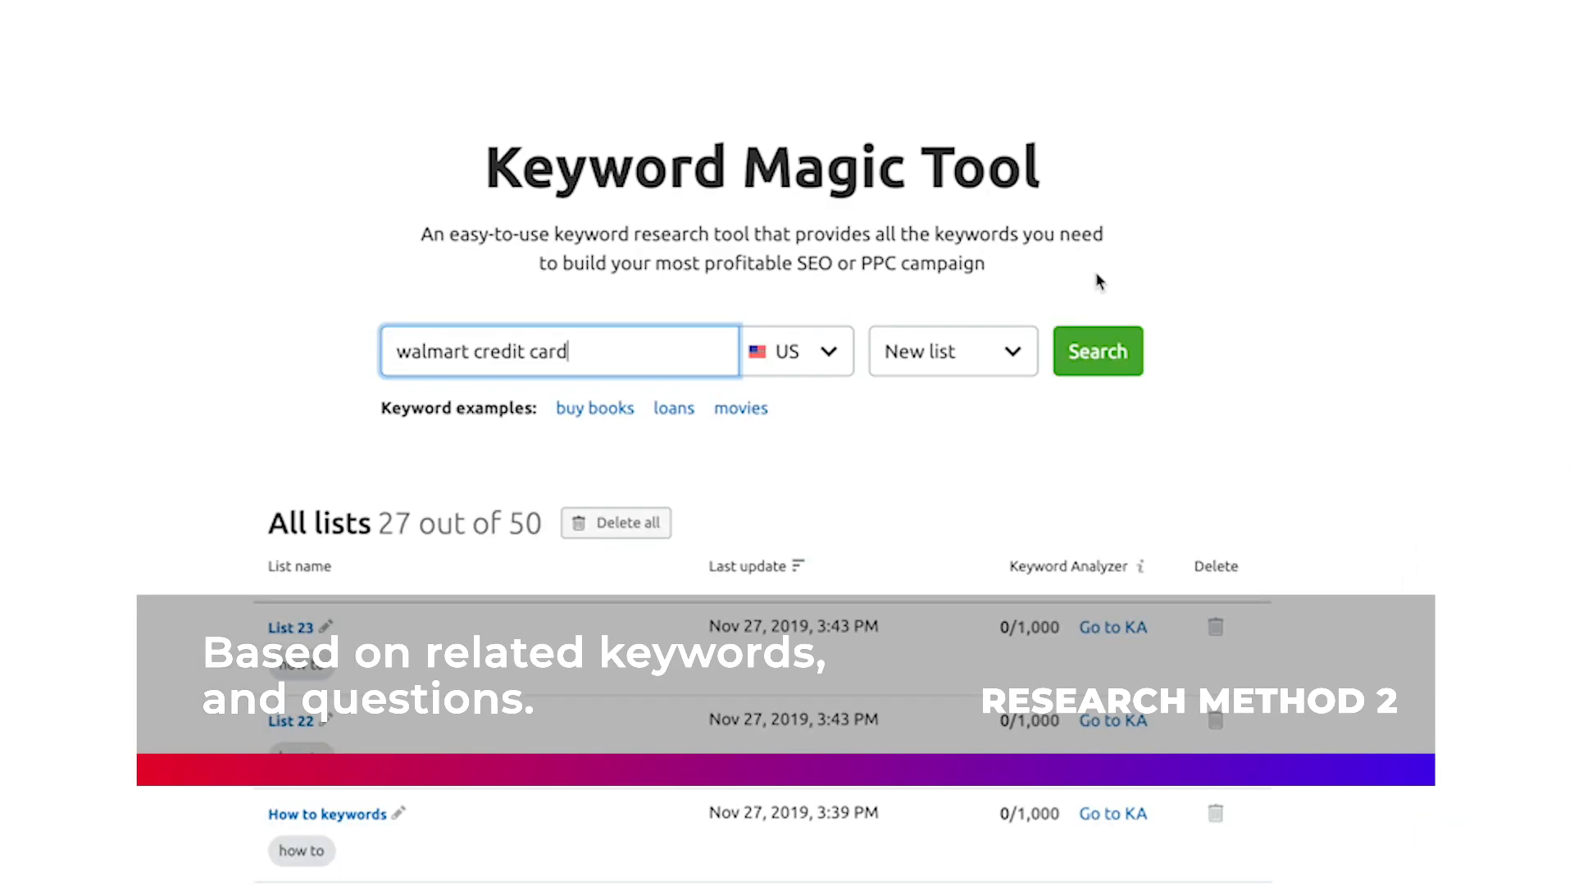
mouse_move(622, 350)
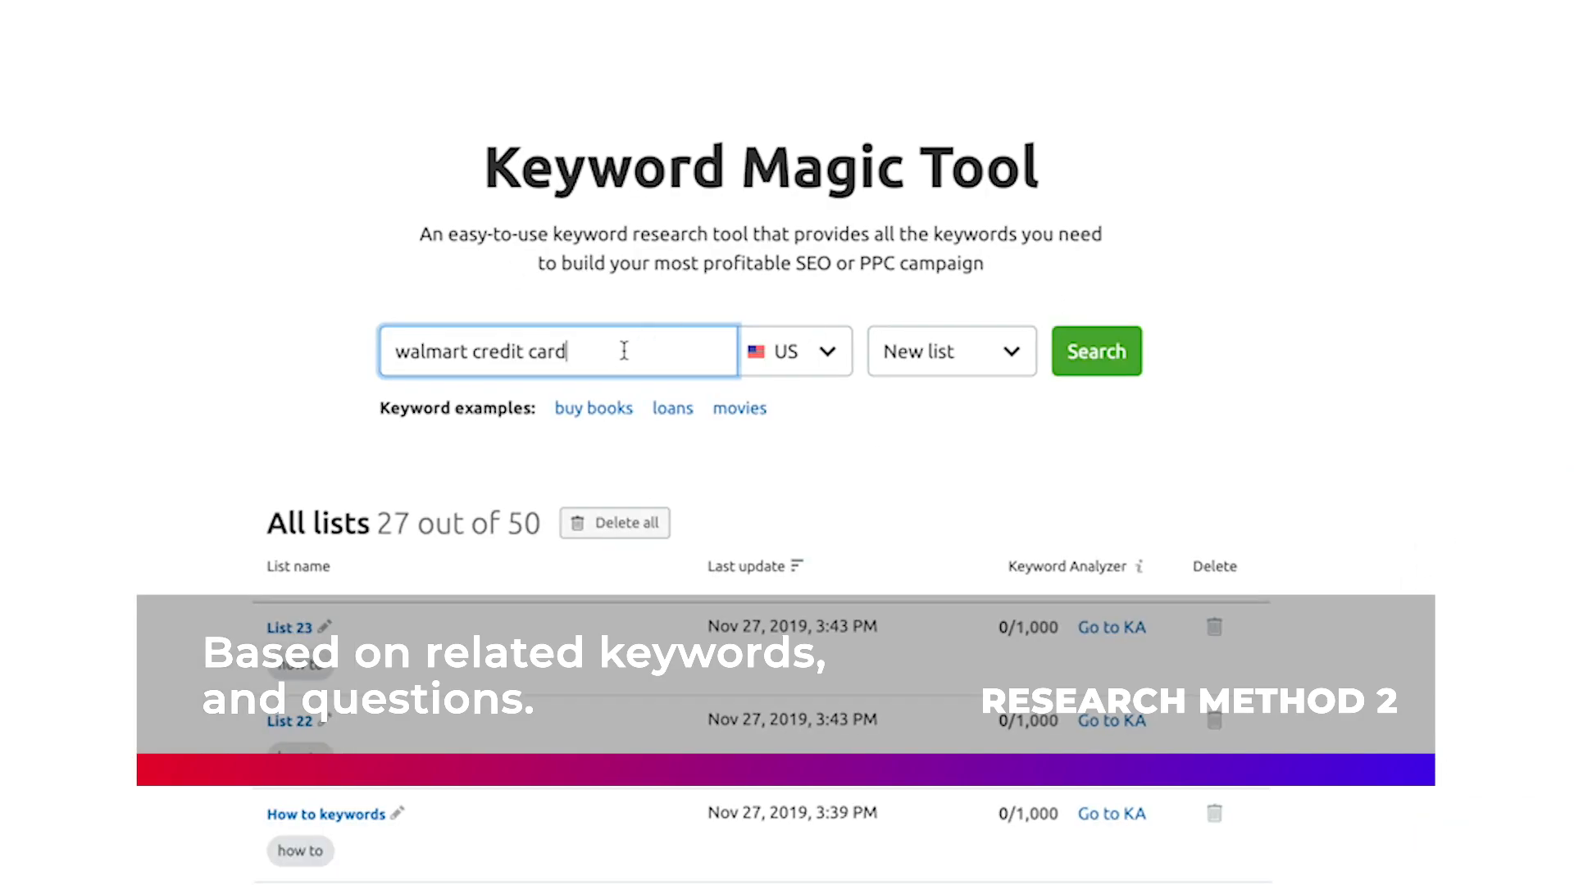
left_click(833, 352)
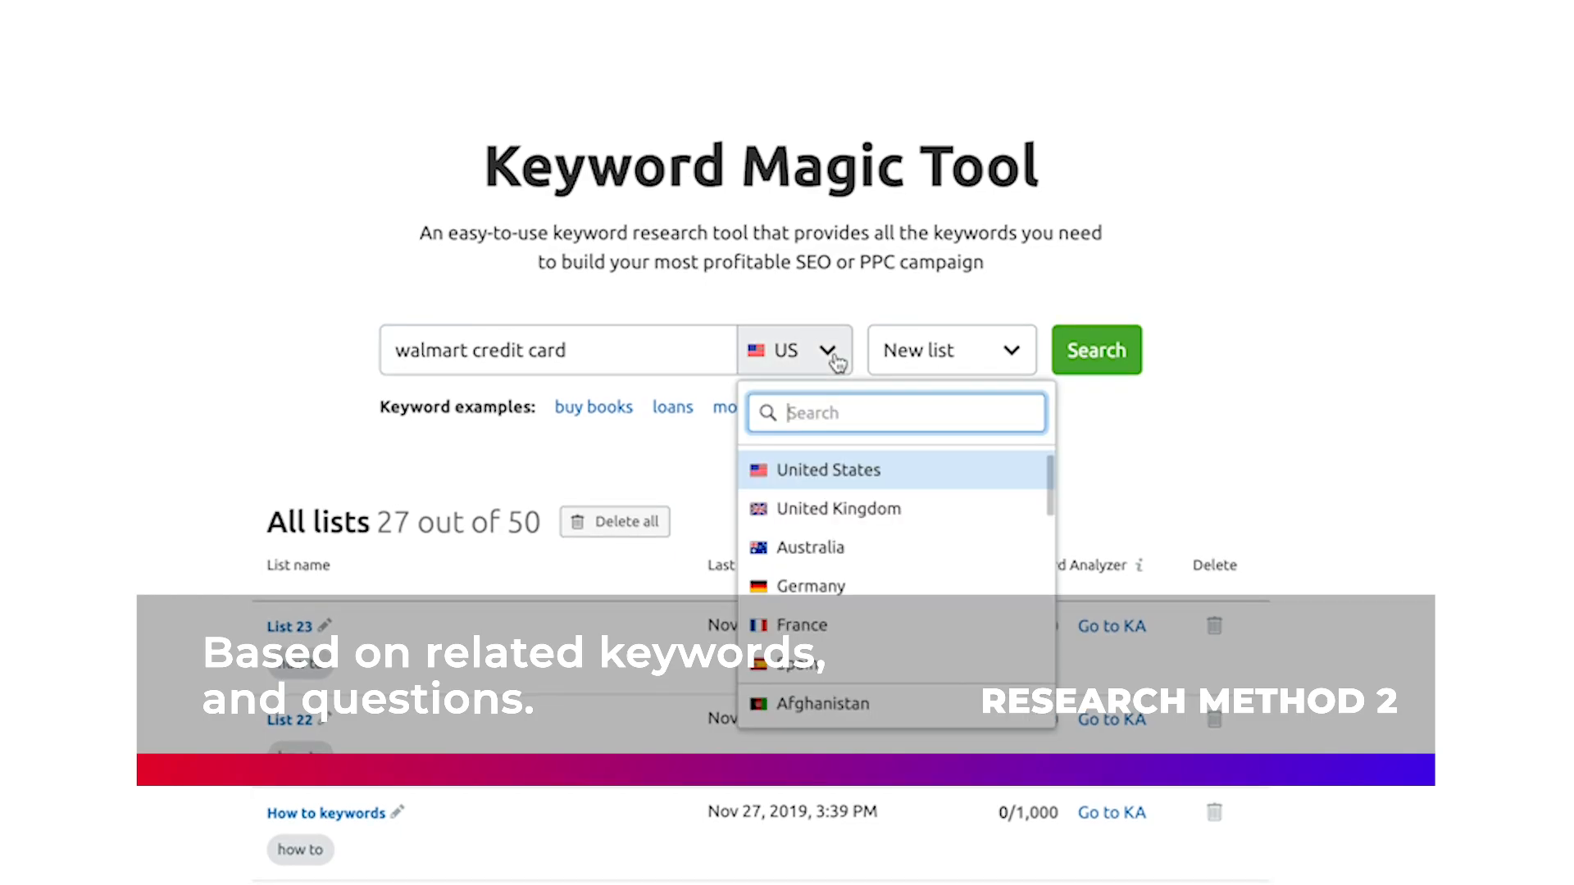
left_click(1095, 350)
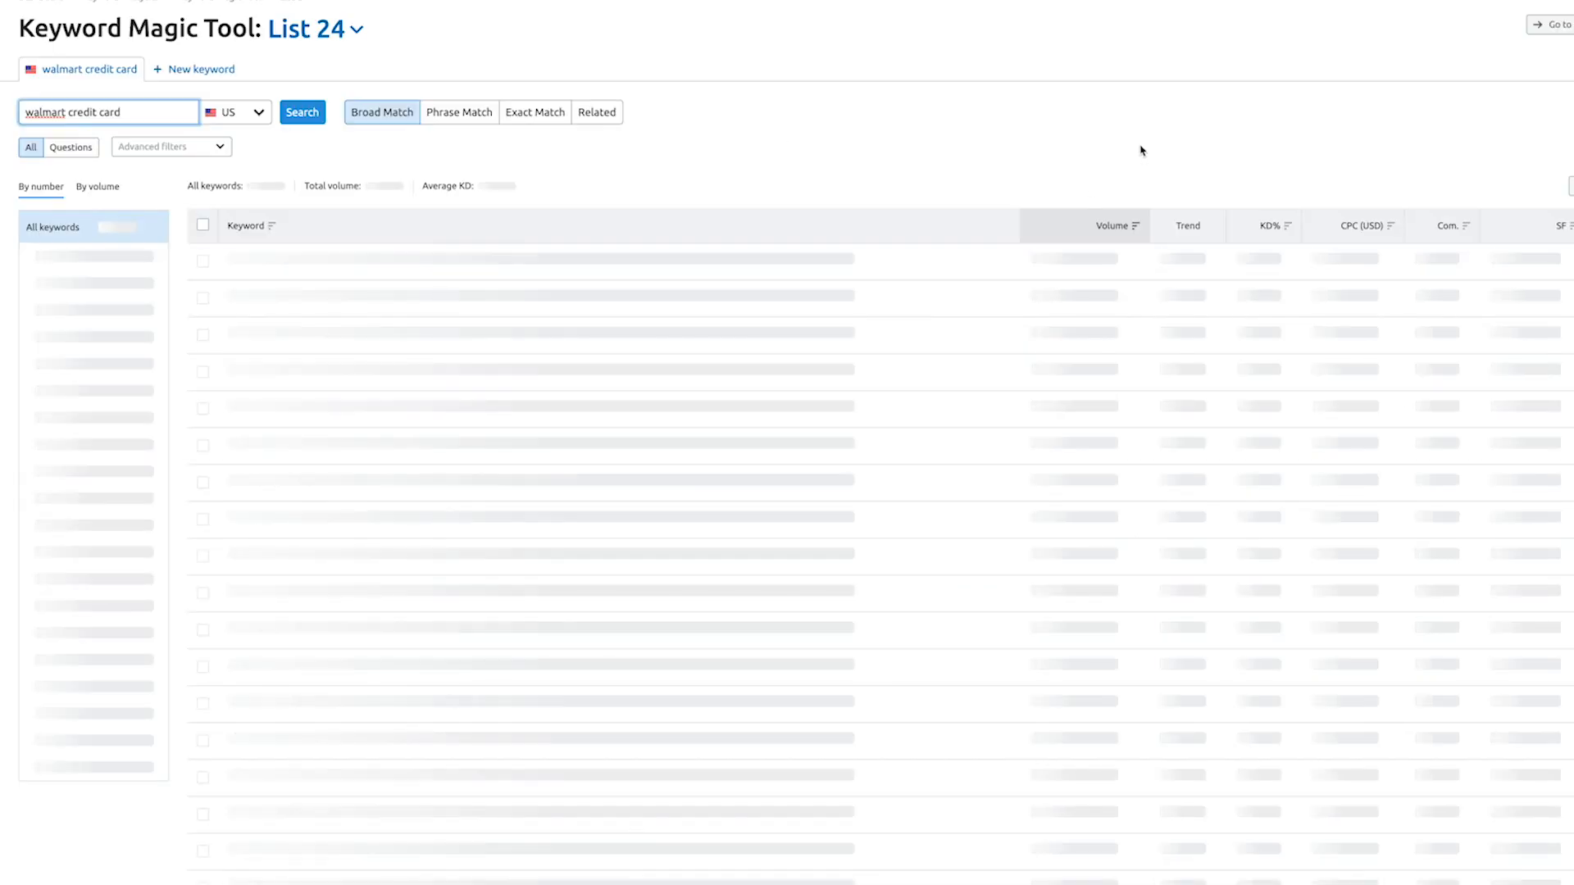
- Sort the 8,469 keyword results by CPC (USD), highest first
left_click(301, 111)
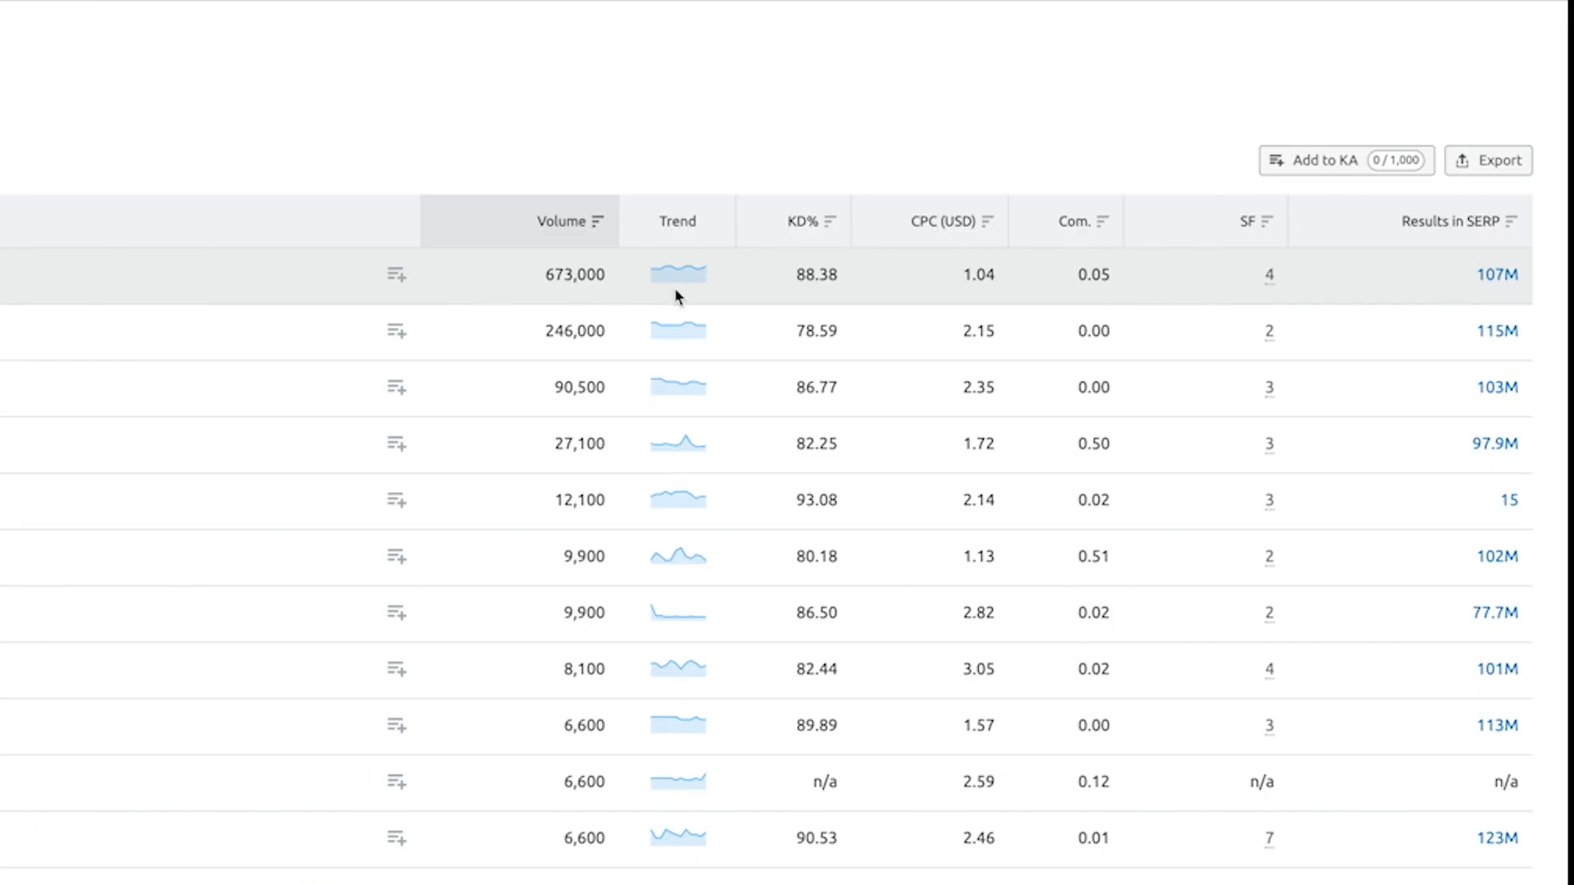
mouse_move(799, 221)
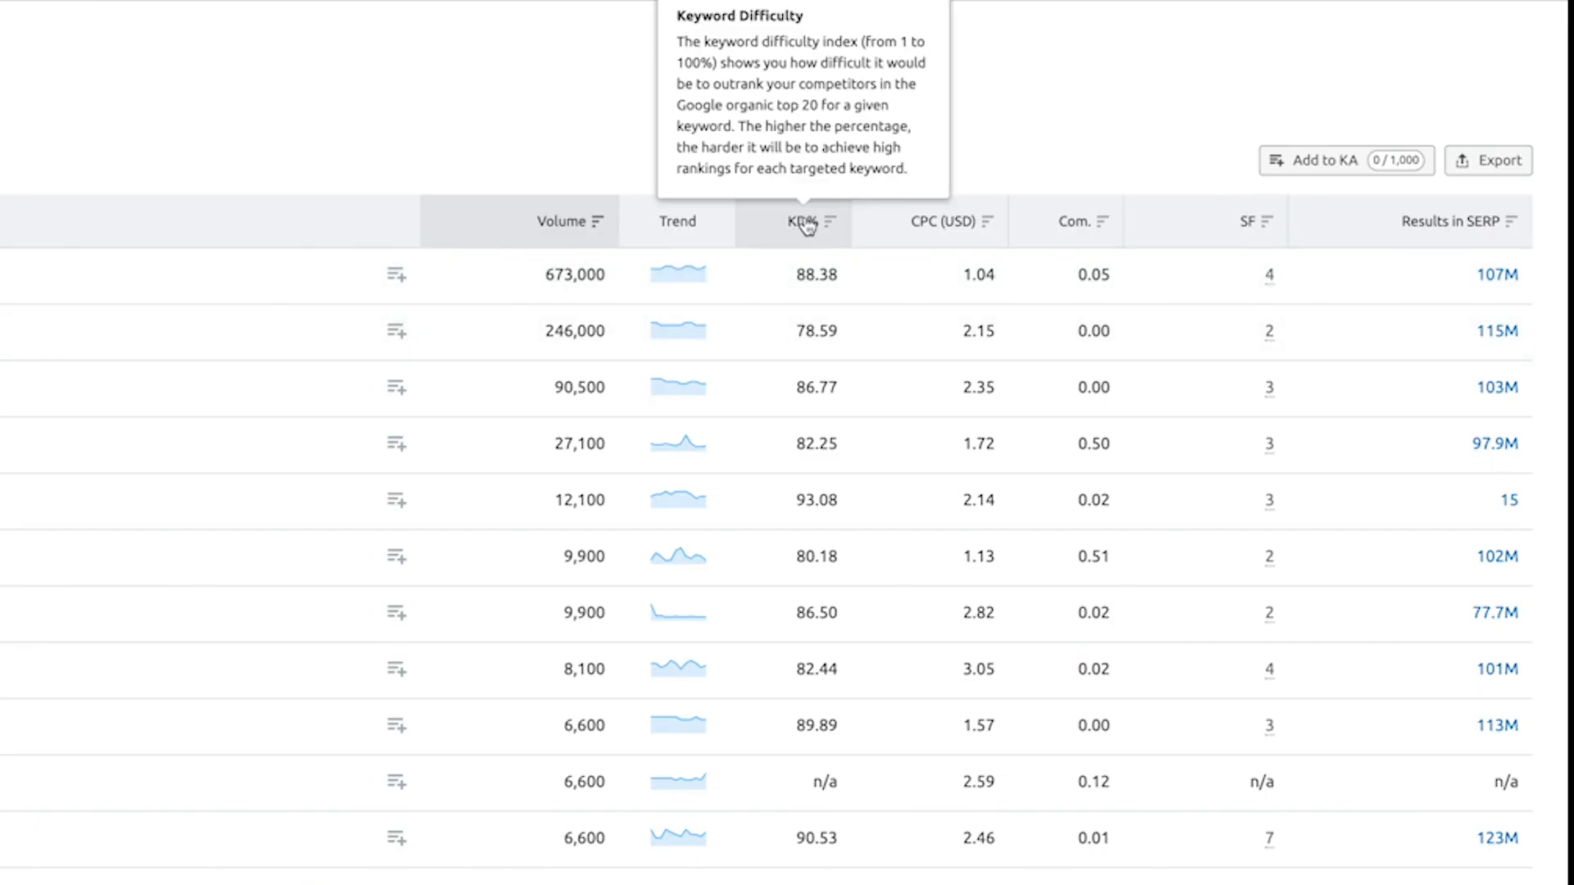
mouse_move(929, 237)
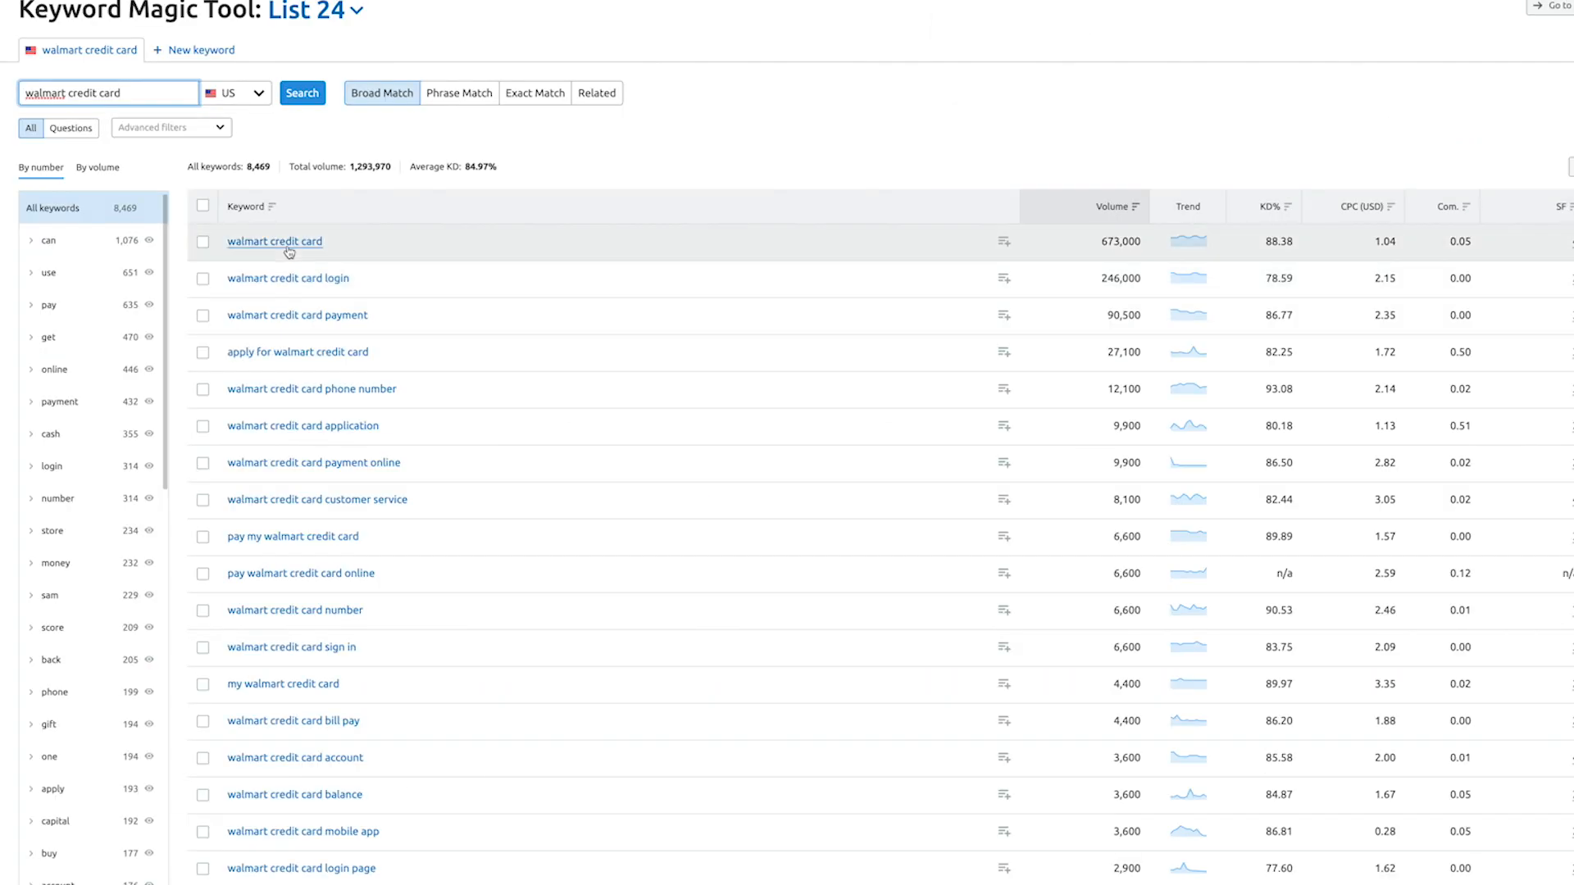
scroll("down", 3)
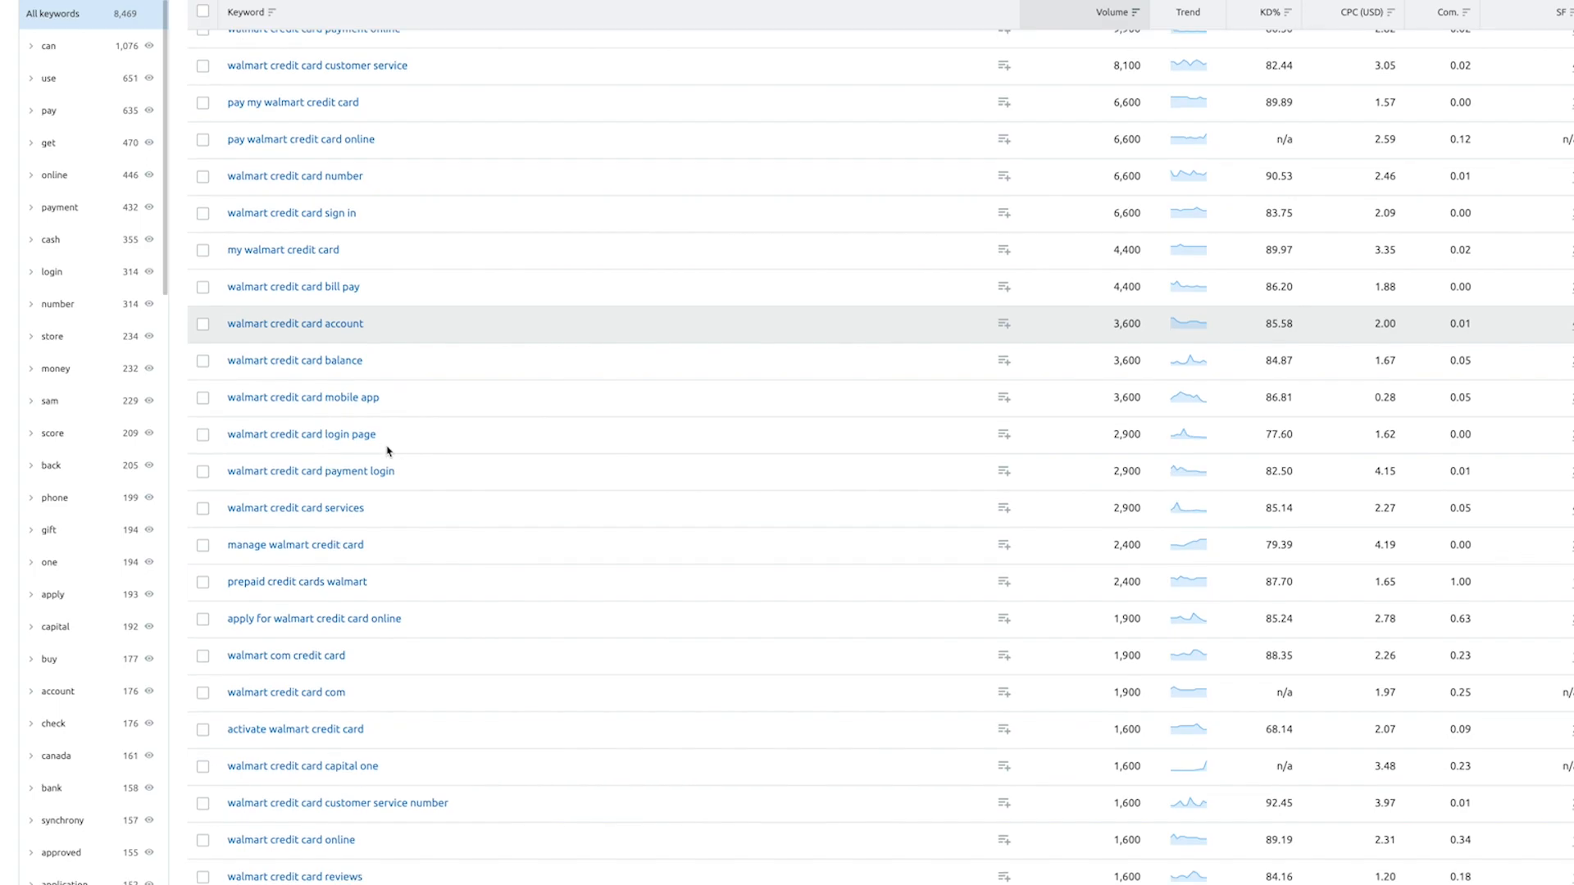
scroll("down", 3)
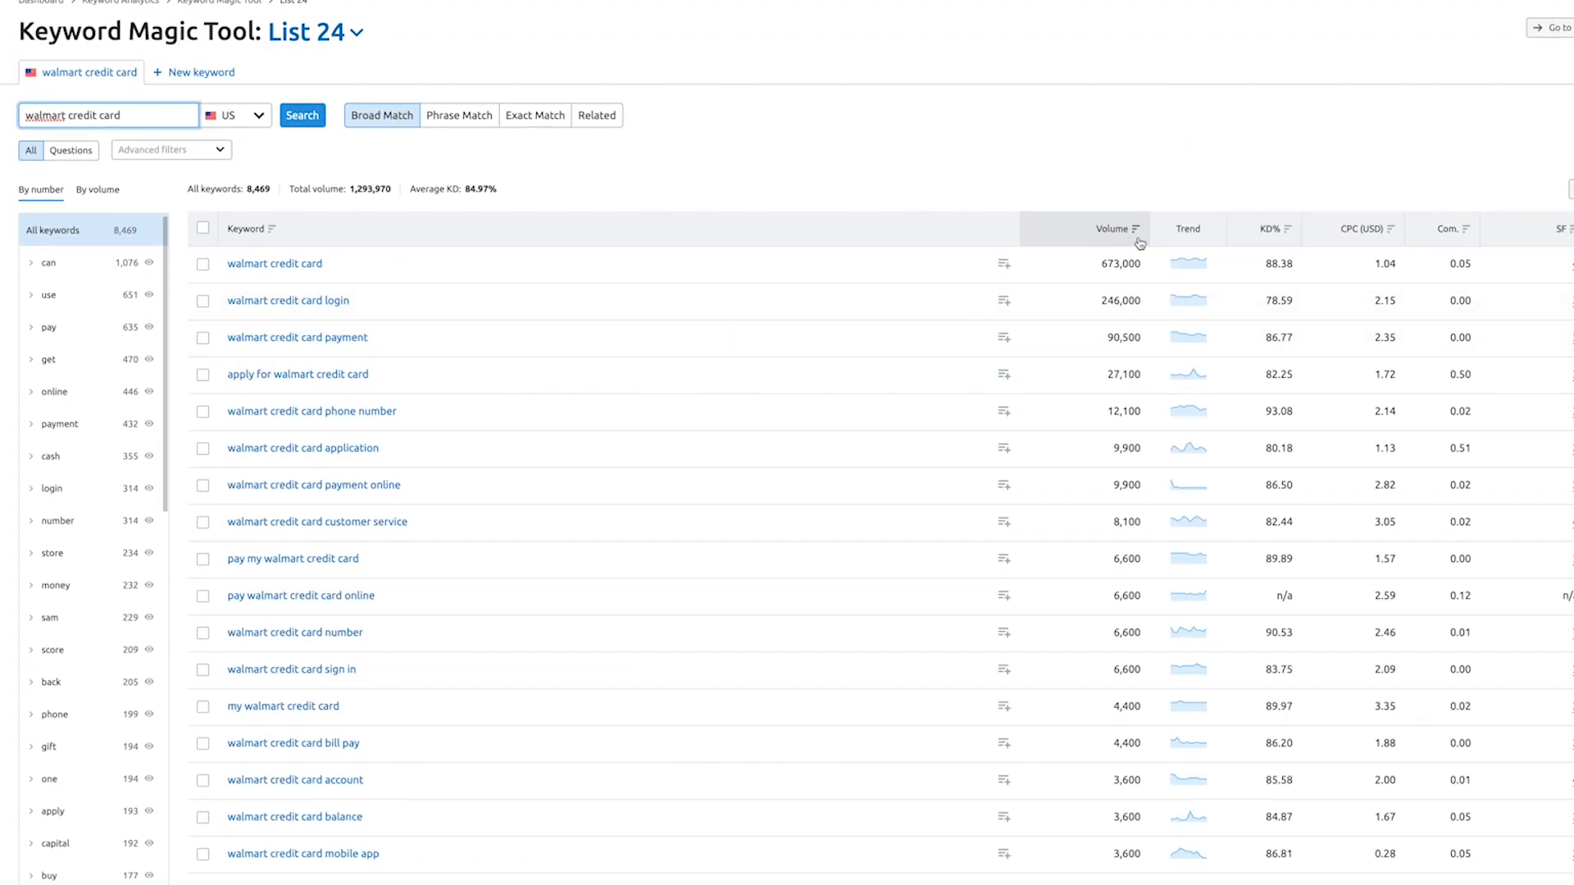
mouse_move(1273, 229)
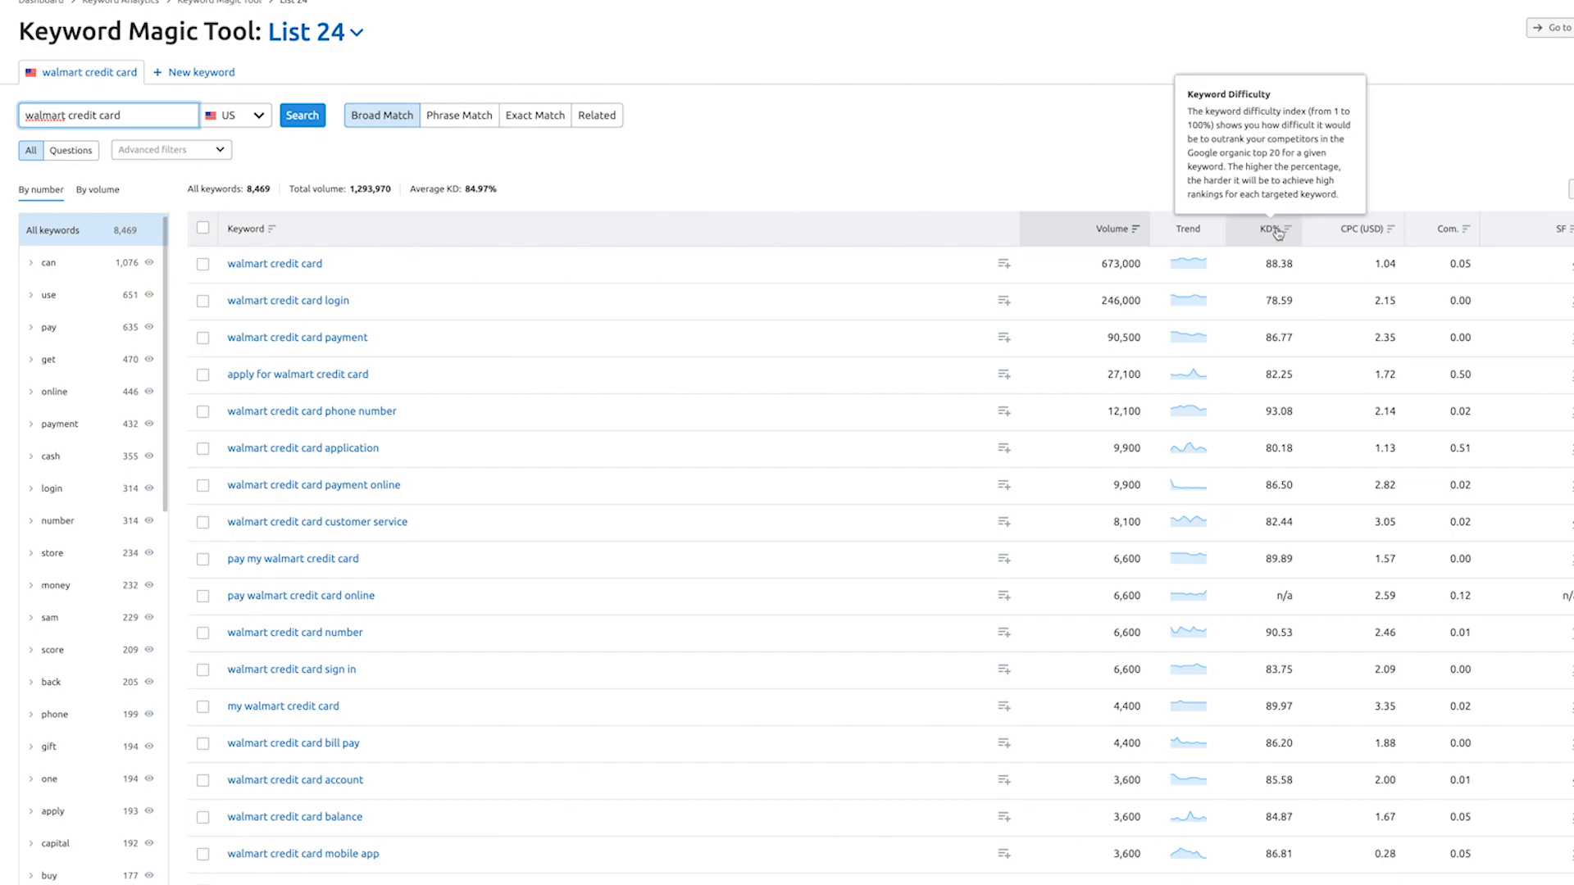
mouse_move(1440, 232)
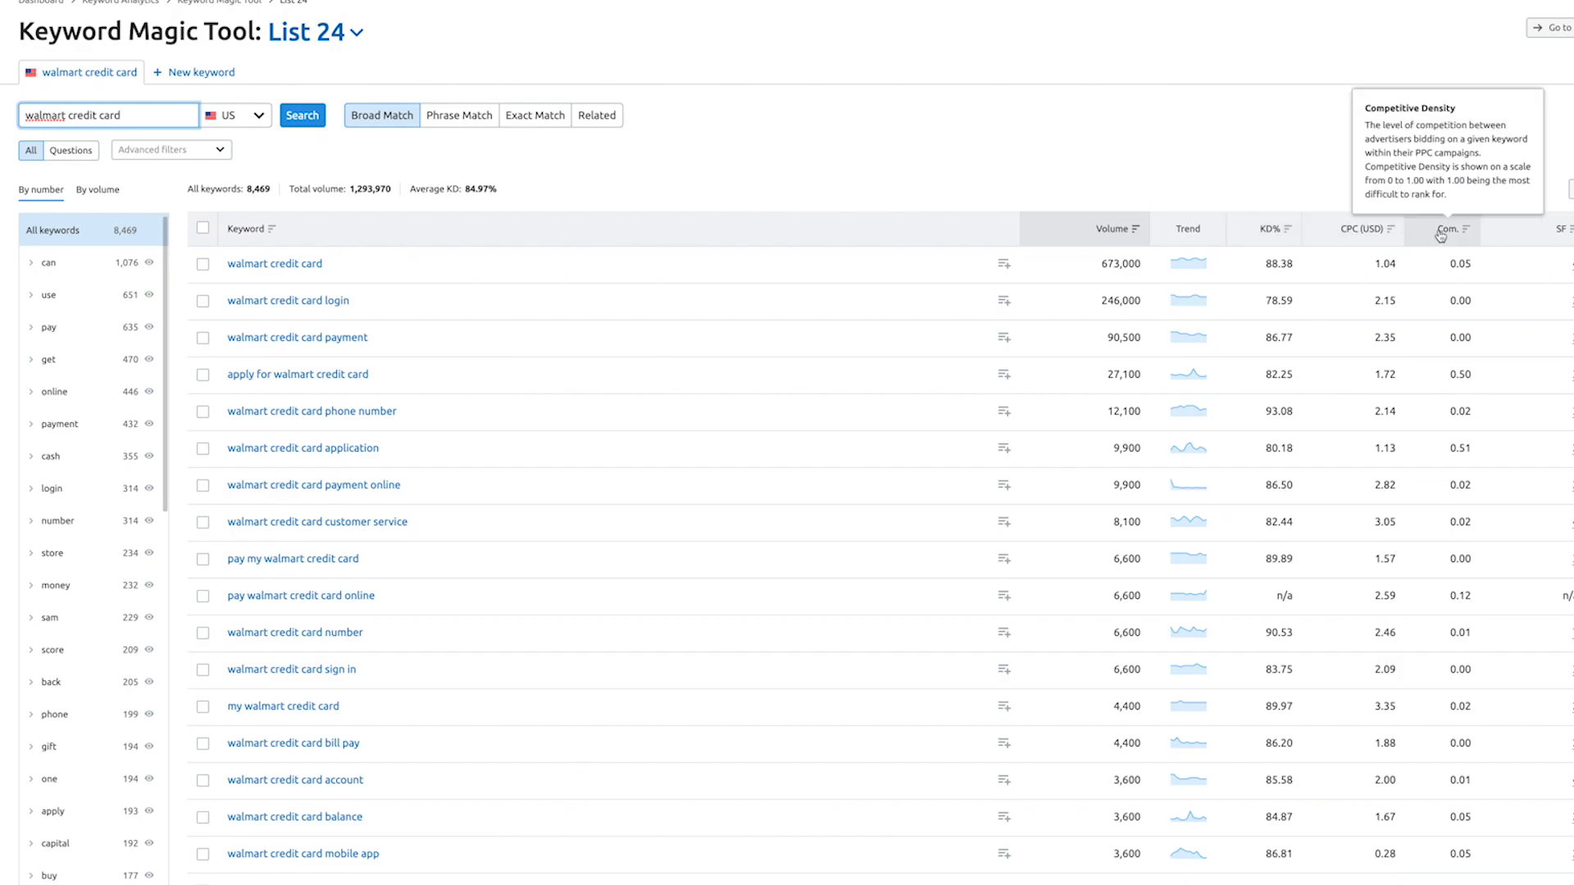
left_click(1267, 228)
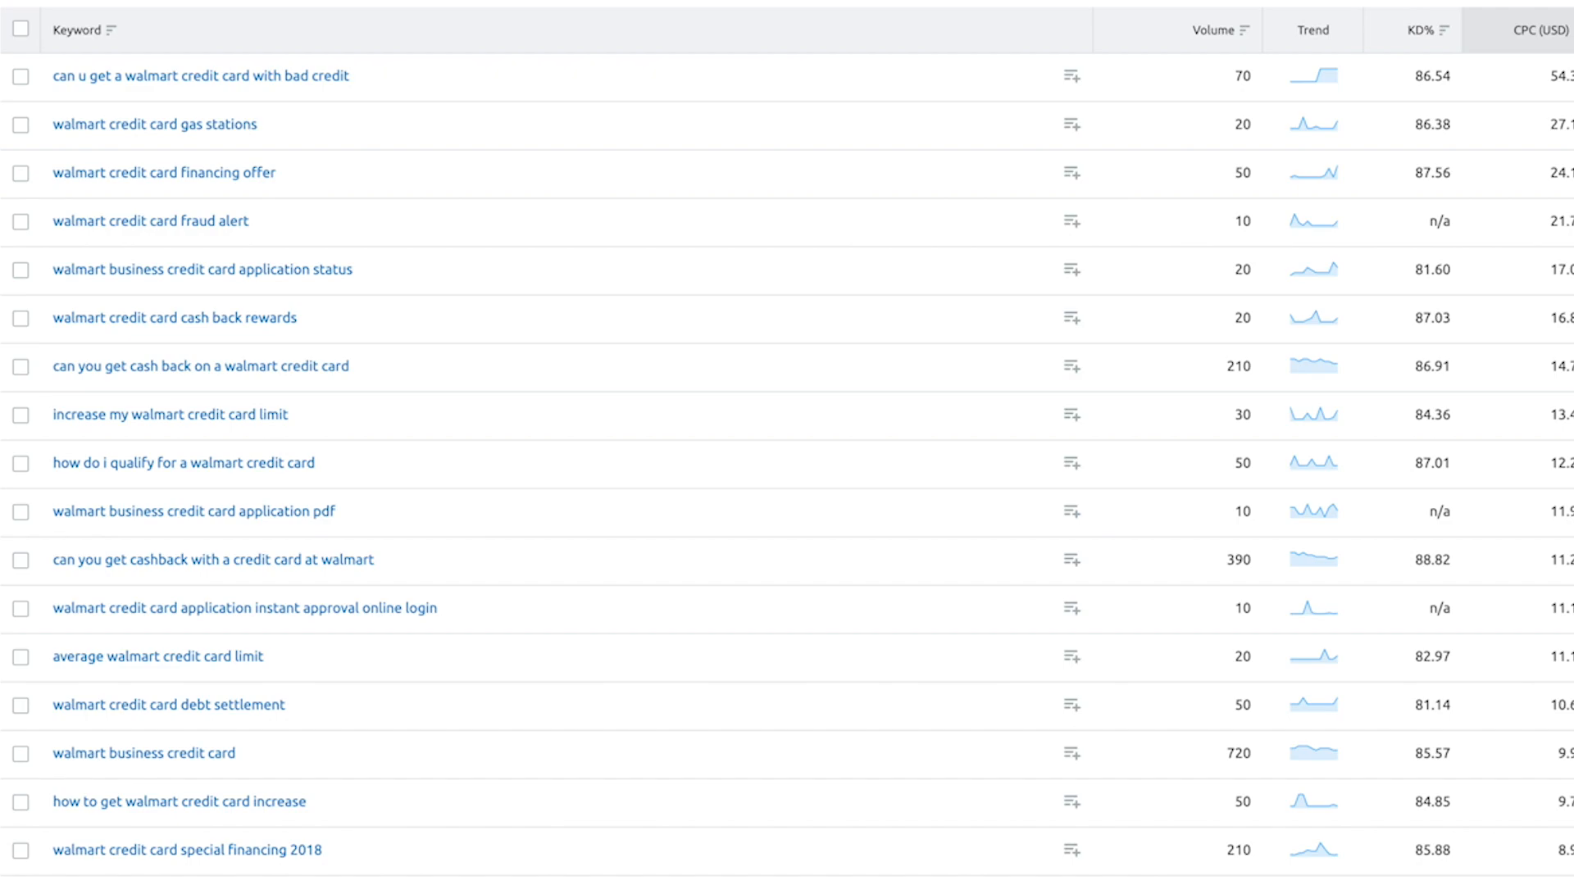
mouse_move(90, 68)
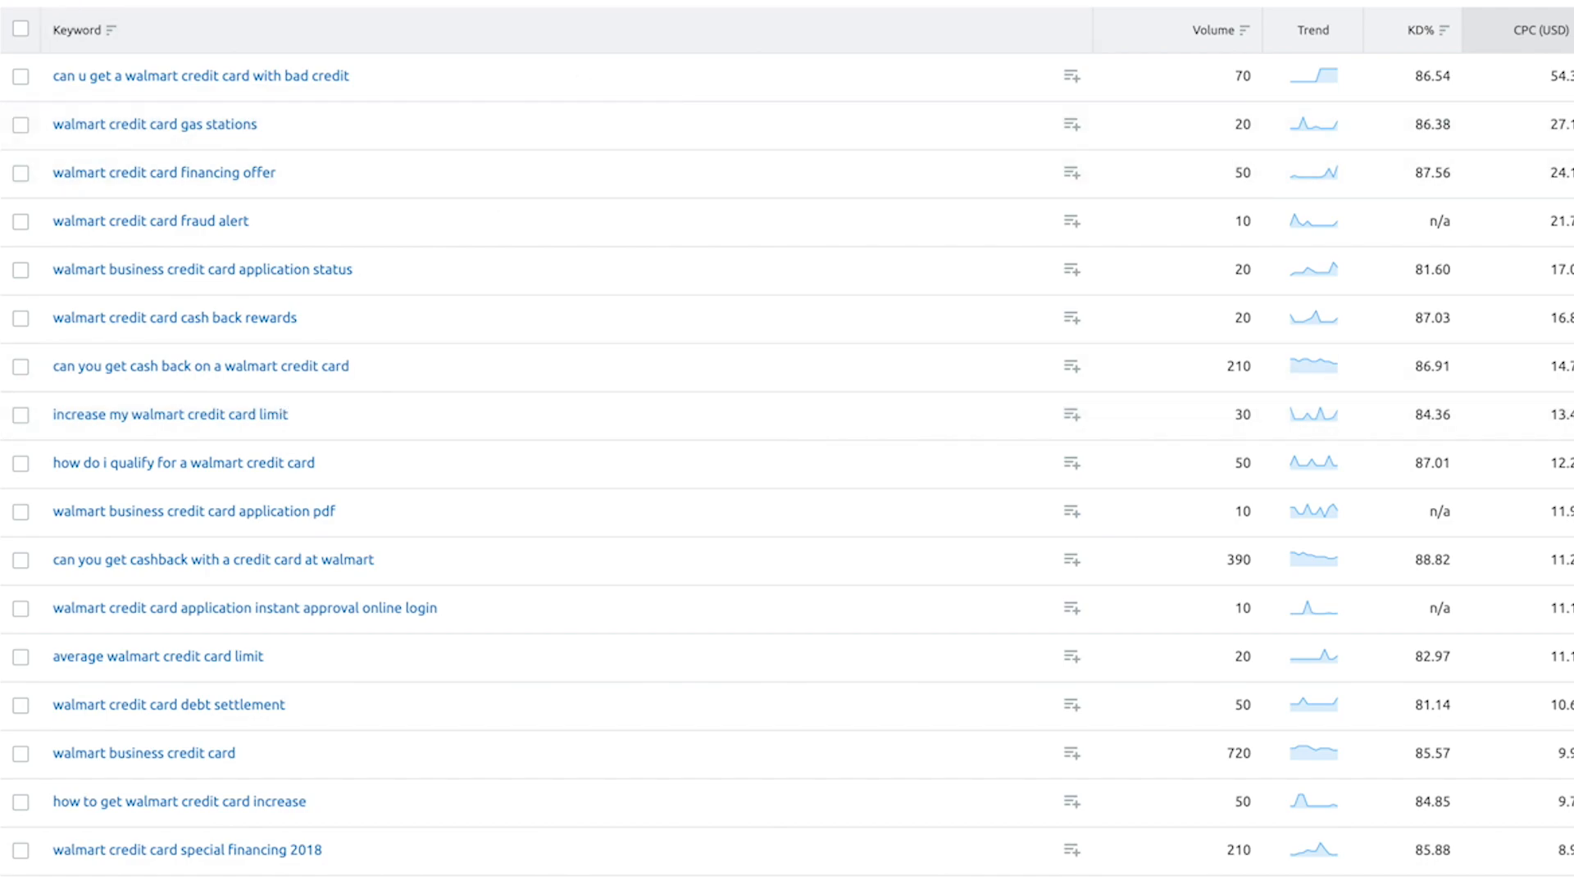
- Check the top three CPC keywords and open the Export dropdown with 'Selected (3)'
left_click(19, 30)
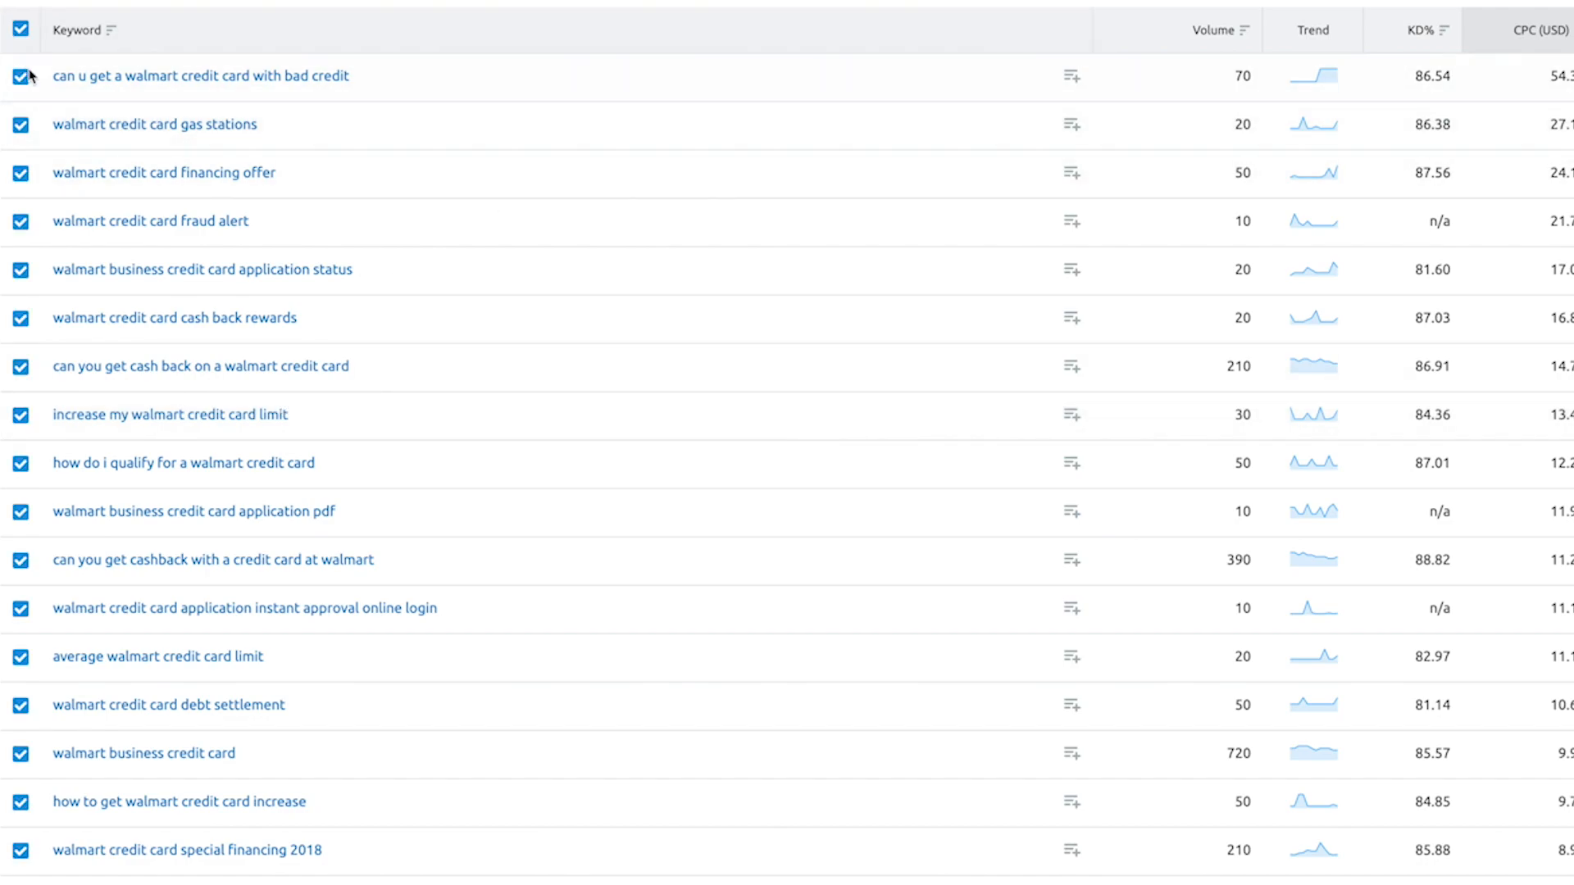
left_click(20, 30)
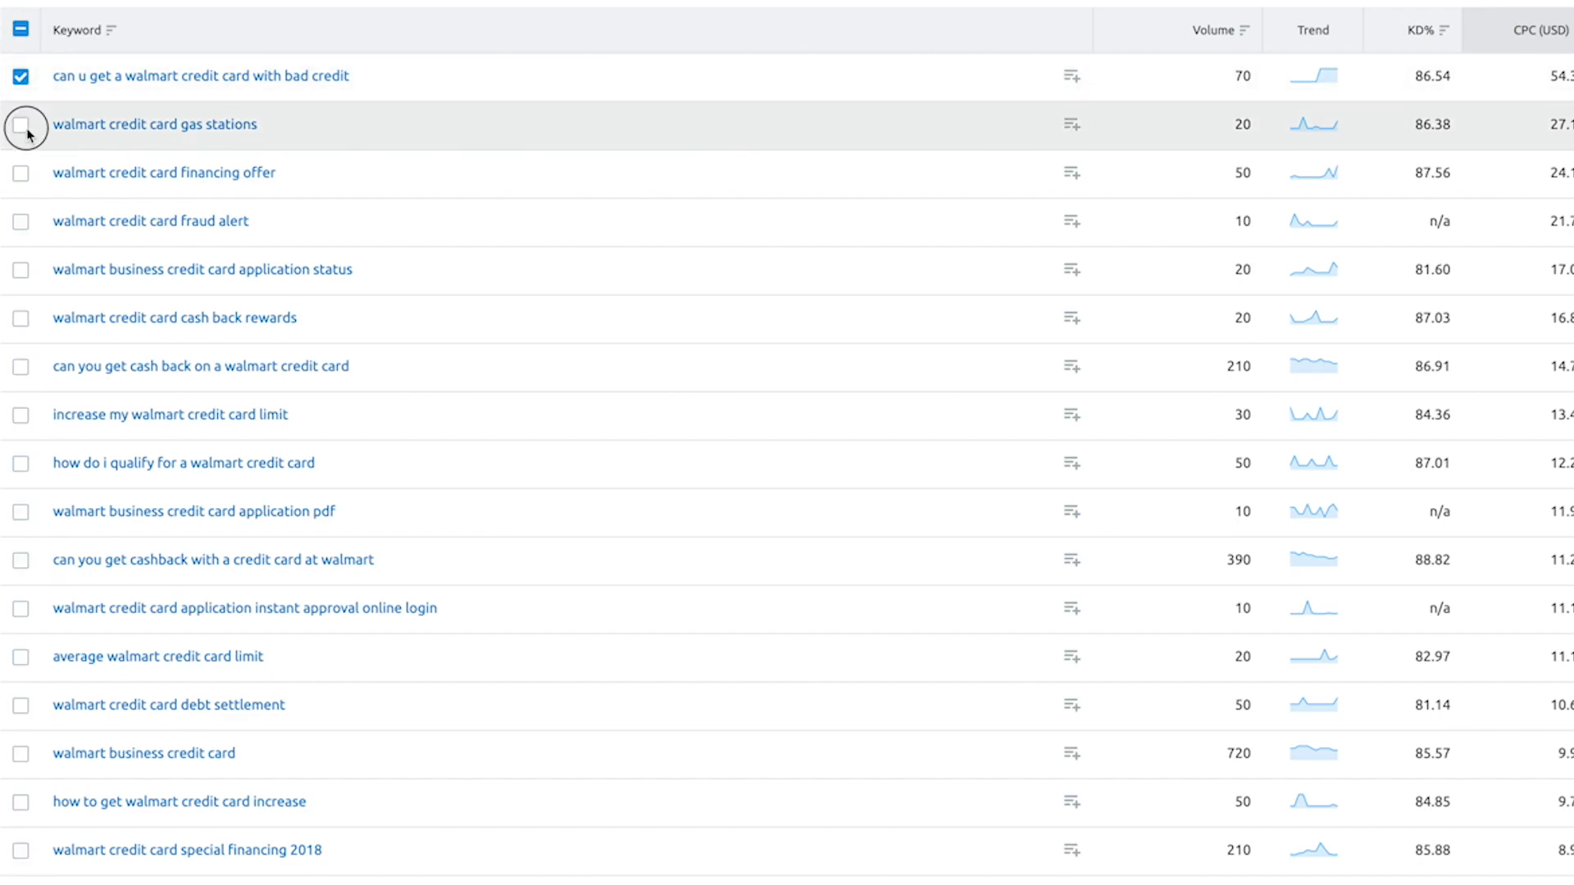
left_click(21, 125)
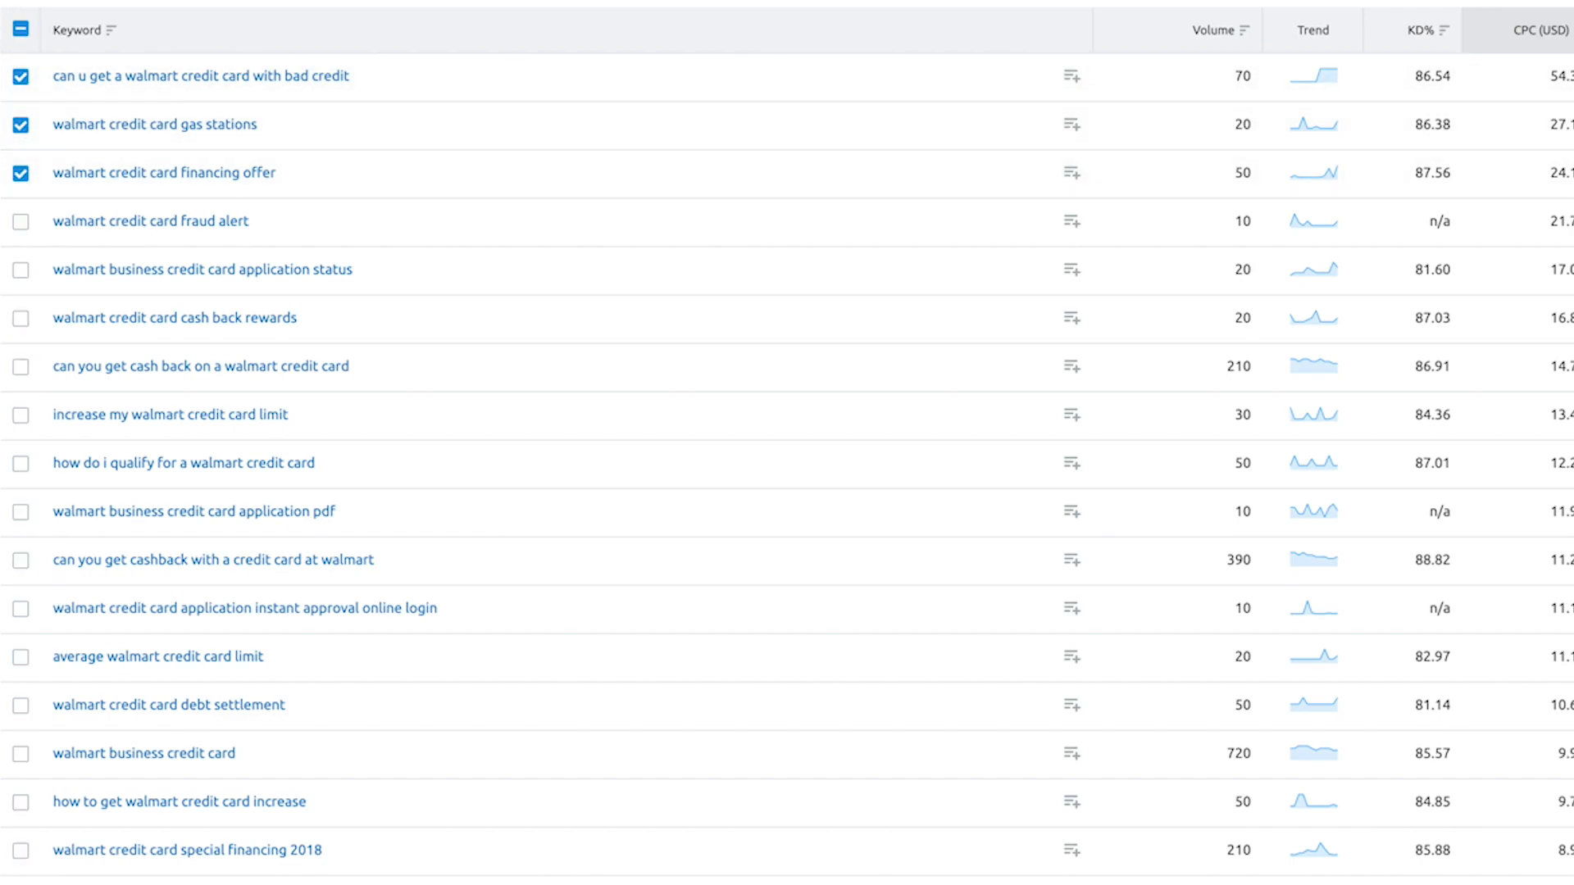
left_click(1505, 110)
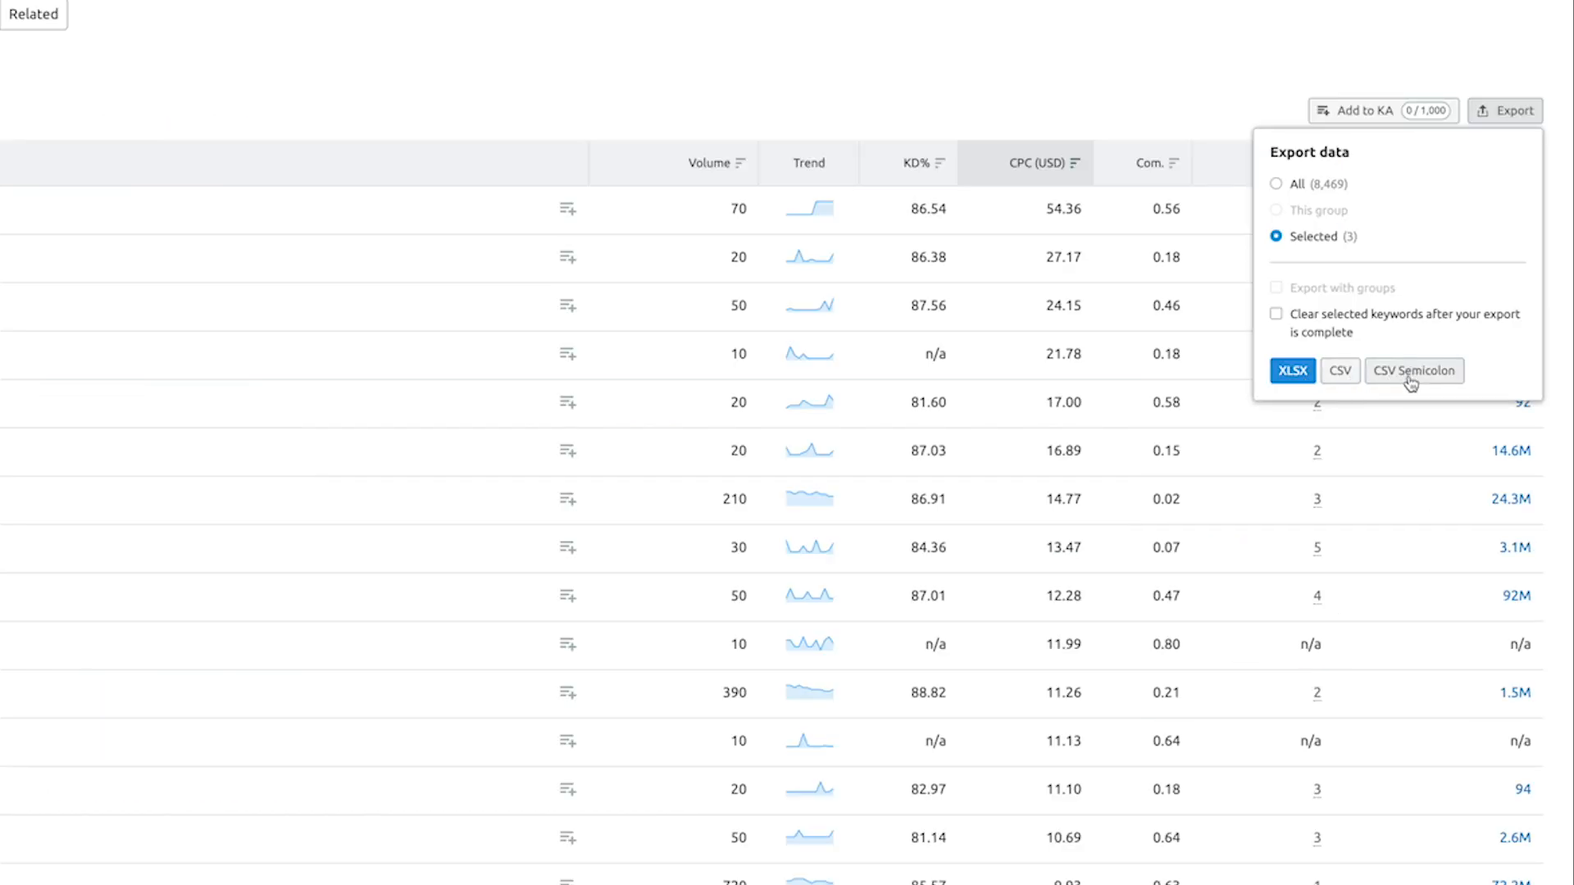
mouse_move(1328, 277)
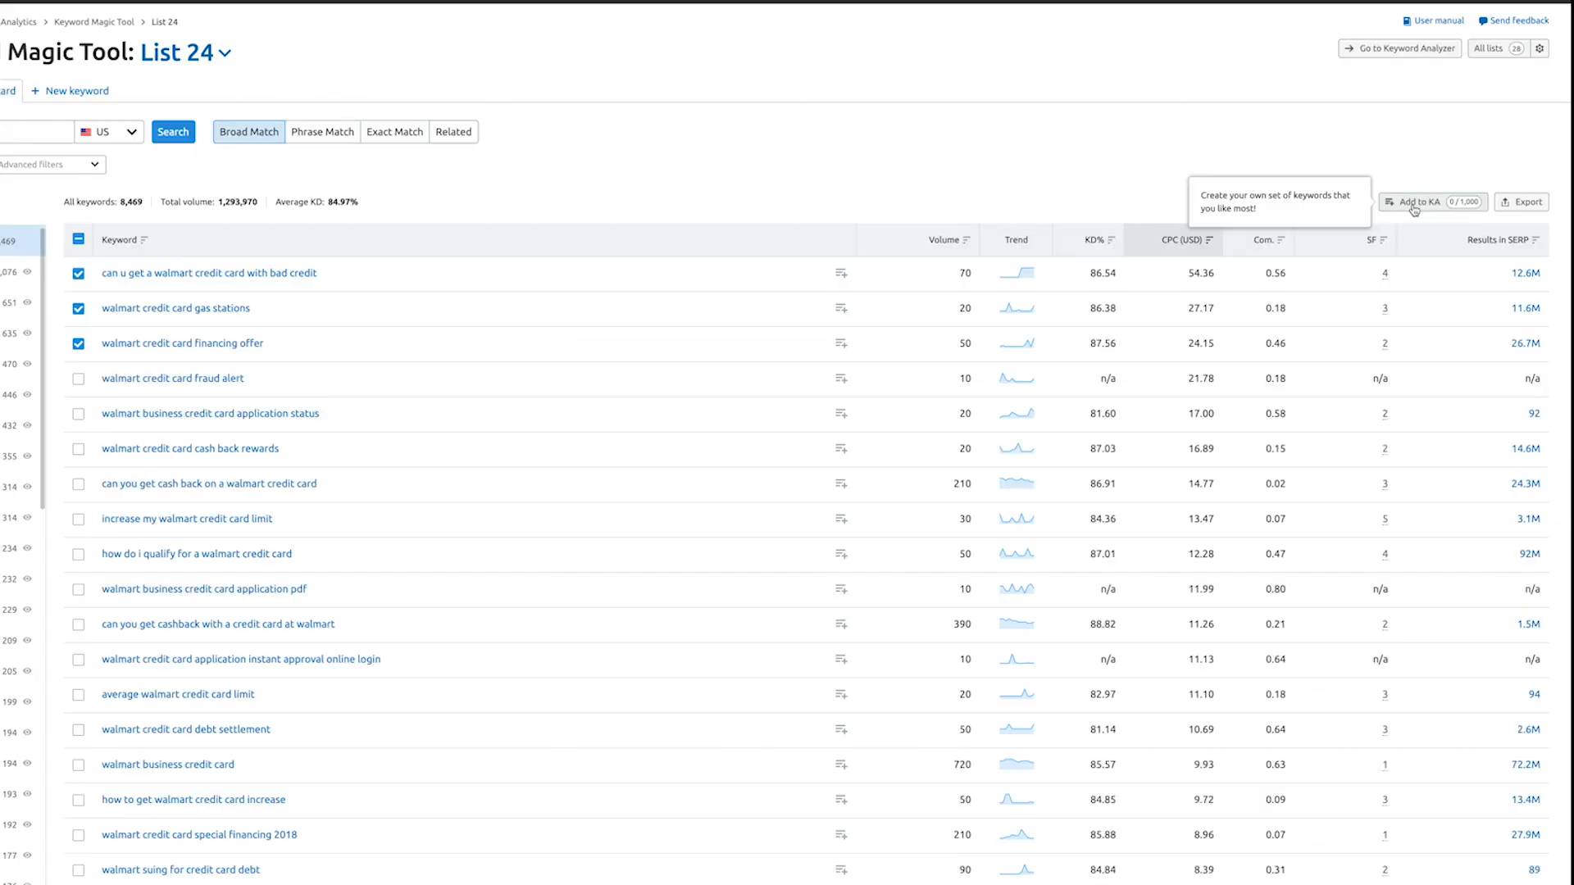
- Send the three selected keywords to Keyword Analyzer, reaching 3/1,000
left_click(1419, 201)
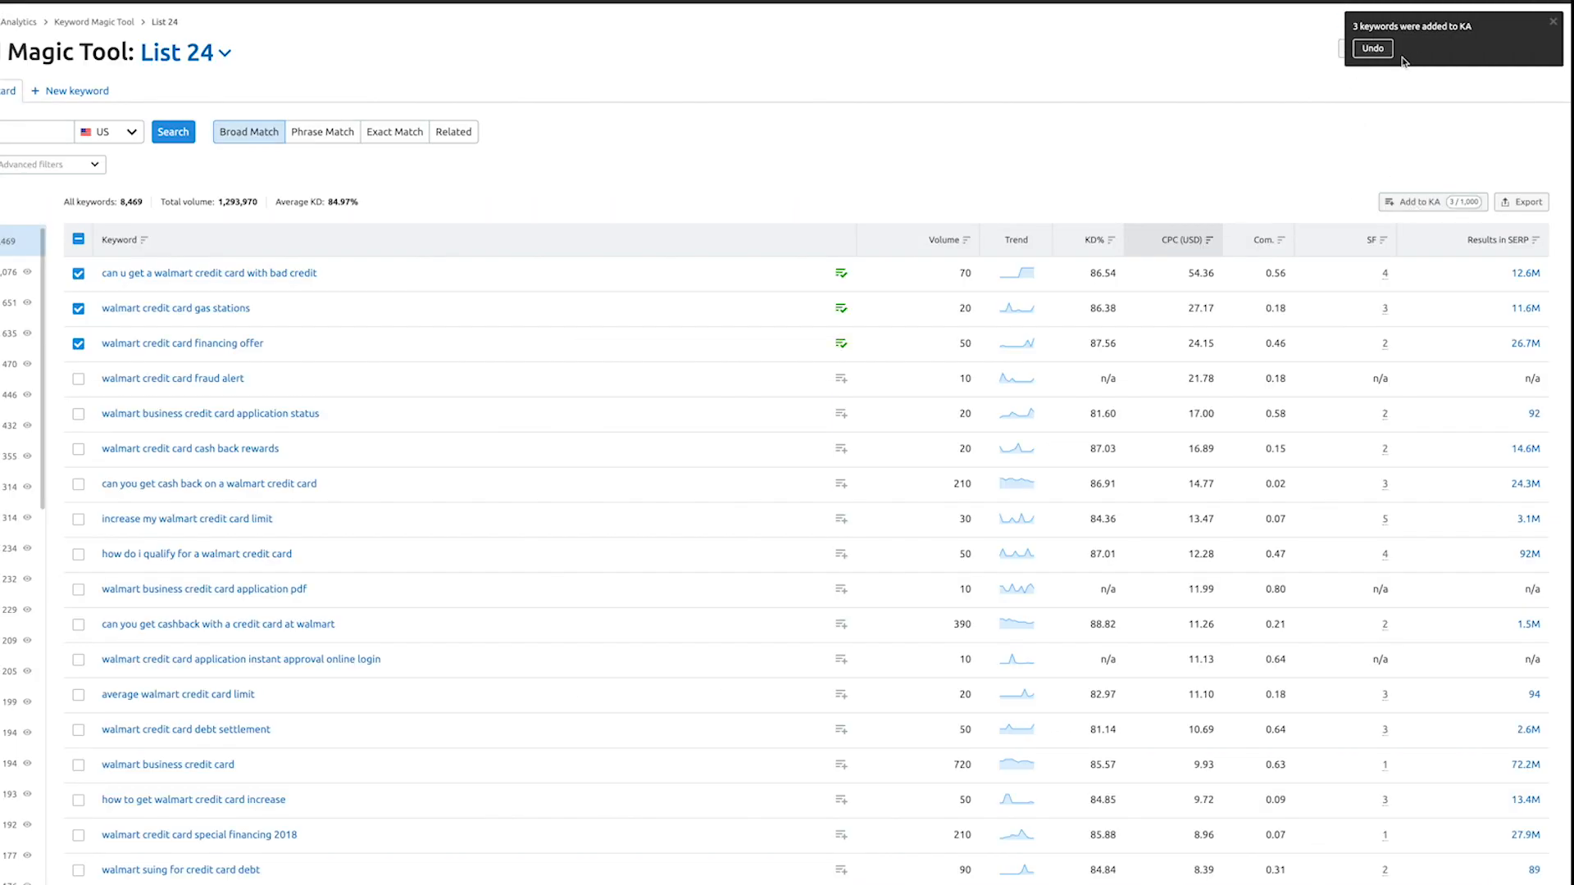
mouse_move(1314, 166)
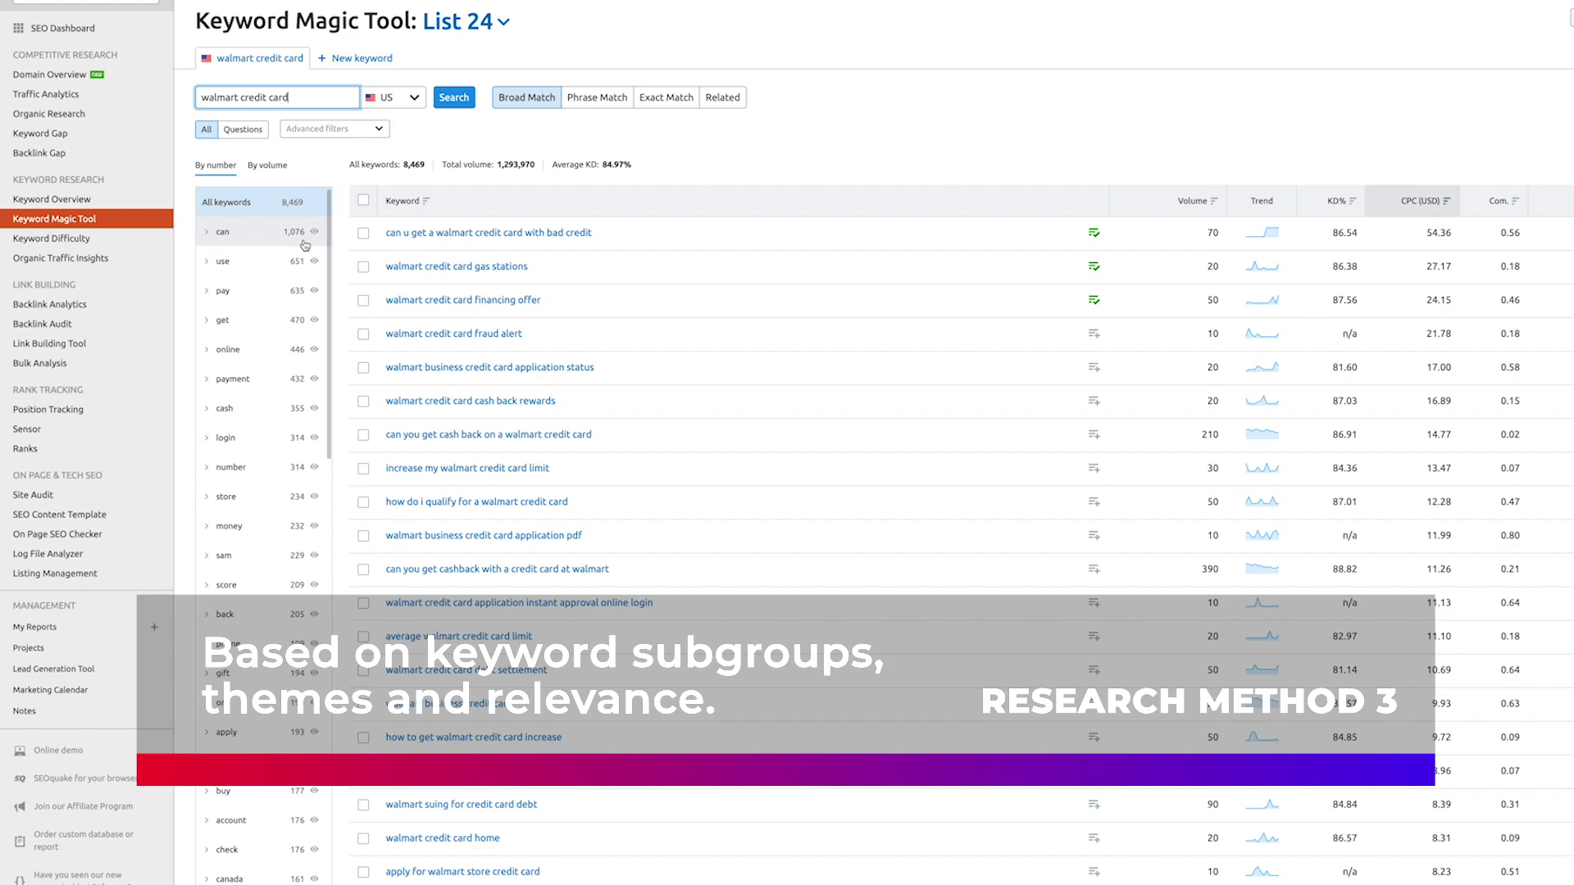
mouse_move(309, 200)
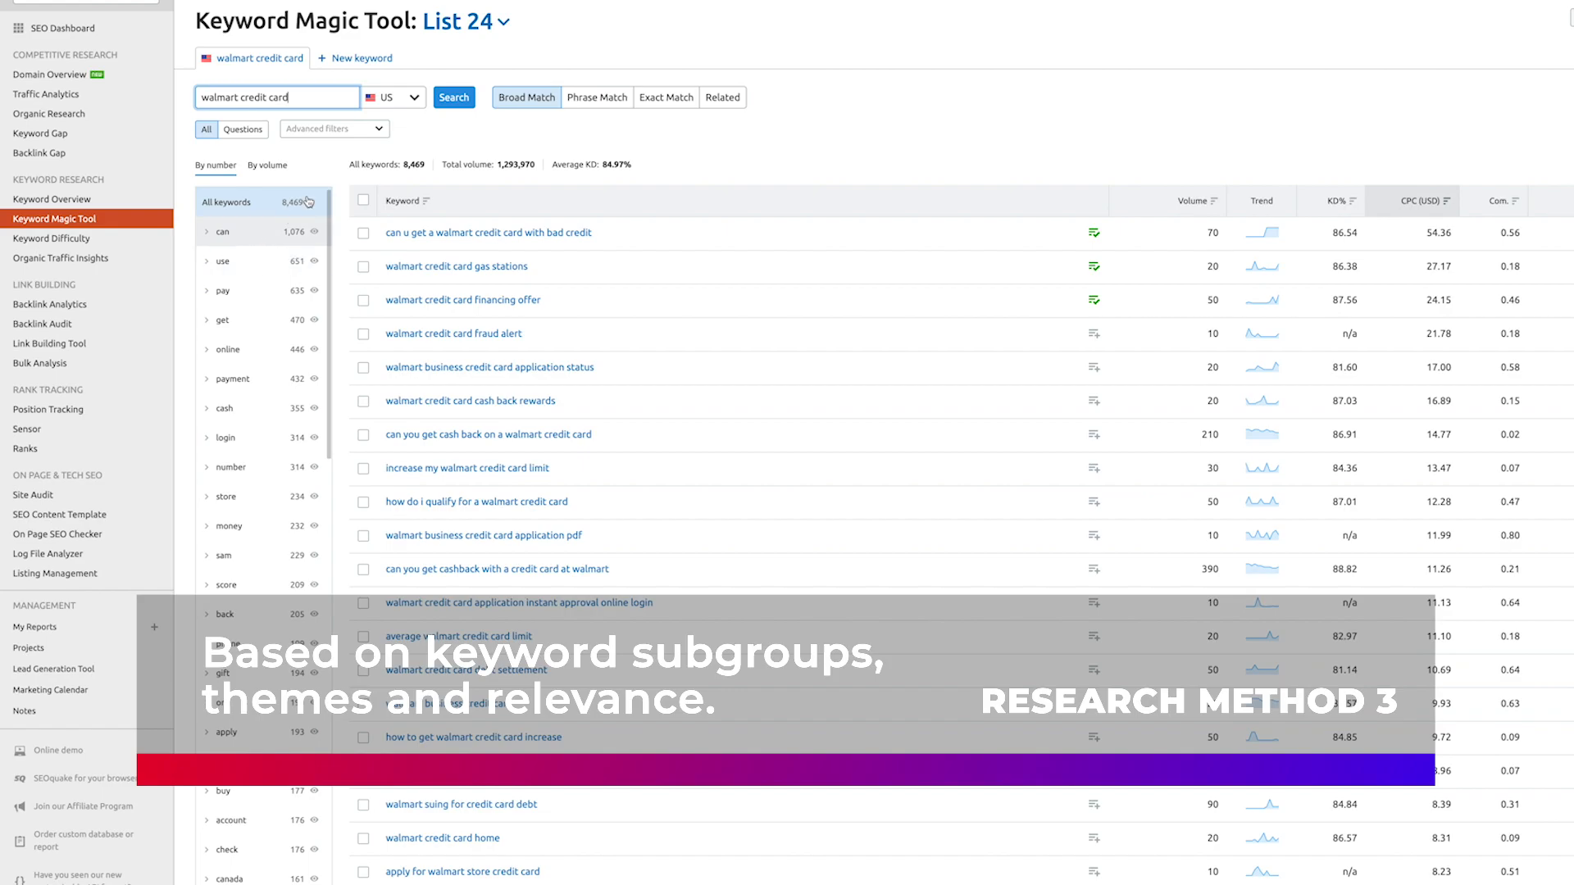
mouse_move(328, 103)
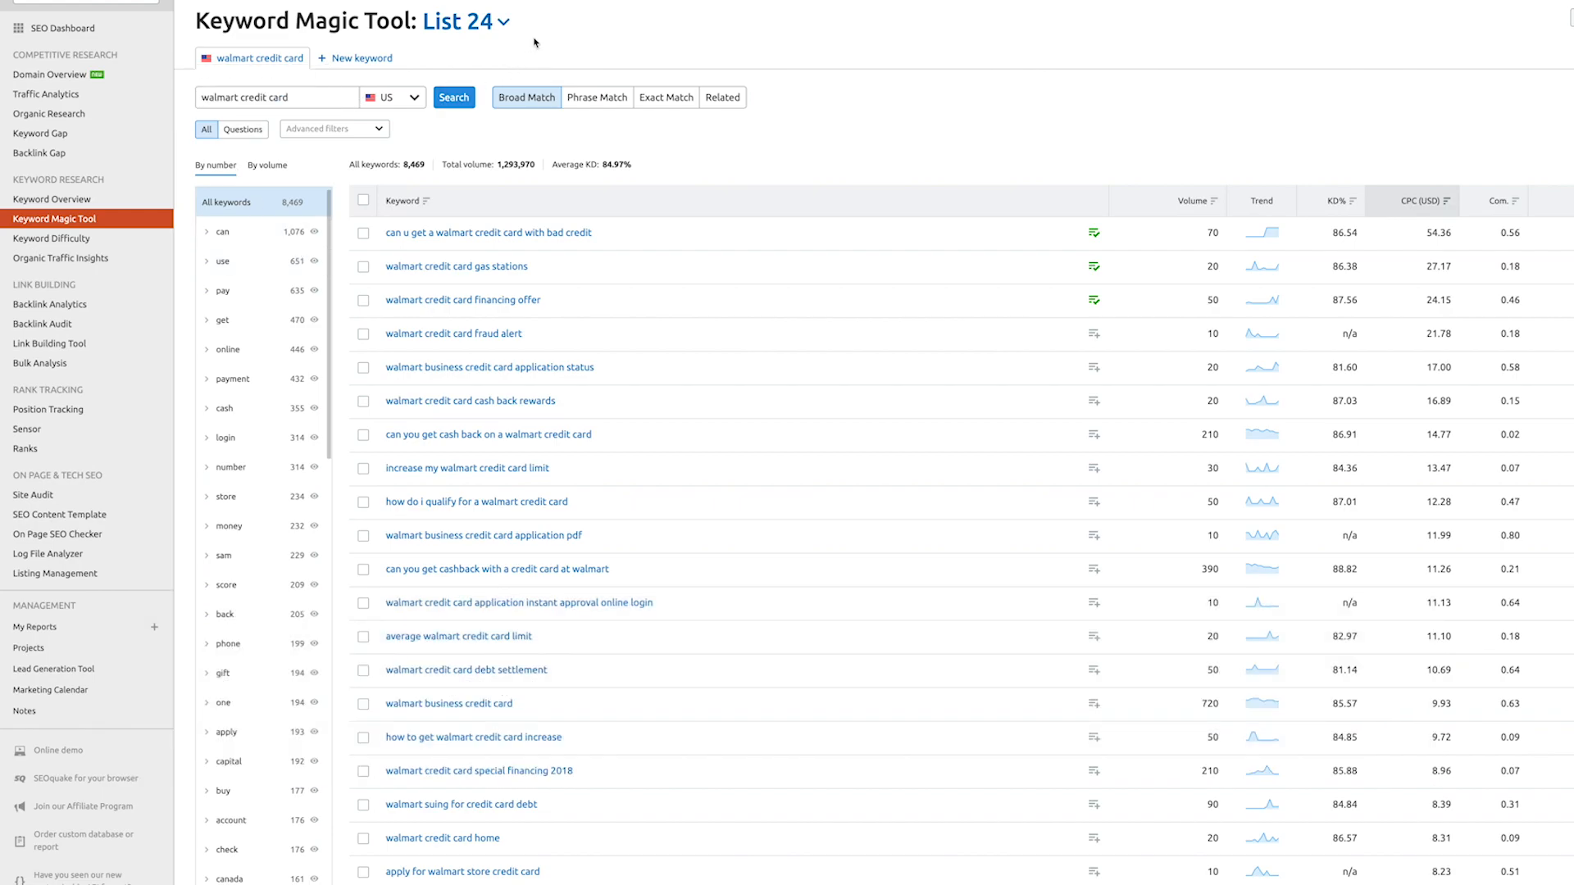
- Filter the results to the 'online' subgroup of 446 keywords
left_click(277, 97)
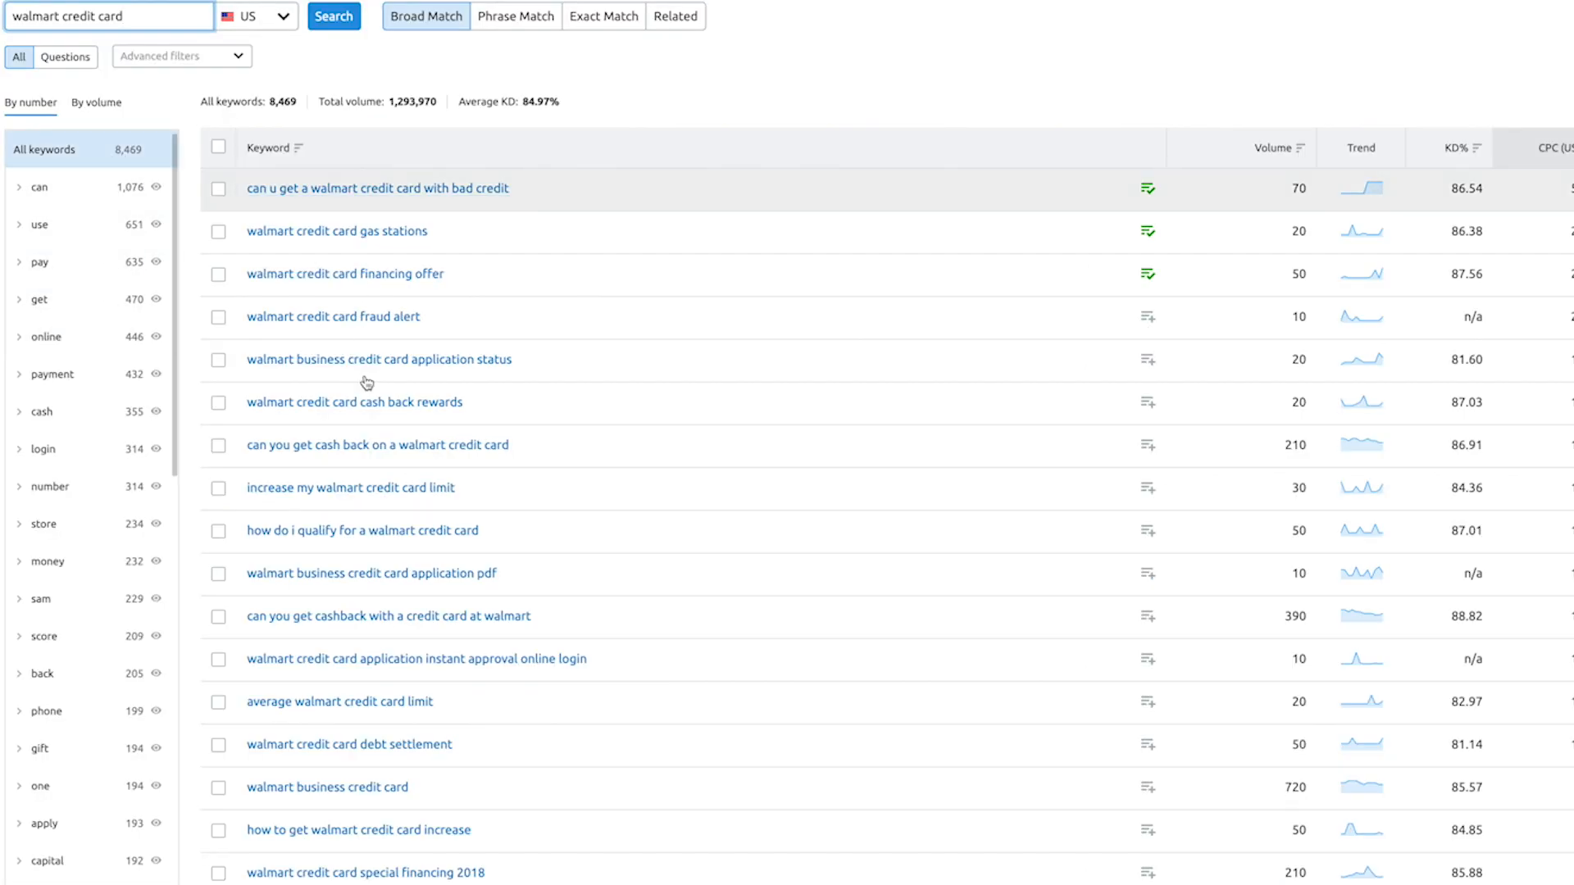
scroll("down", 3)
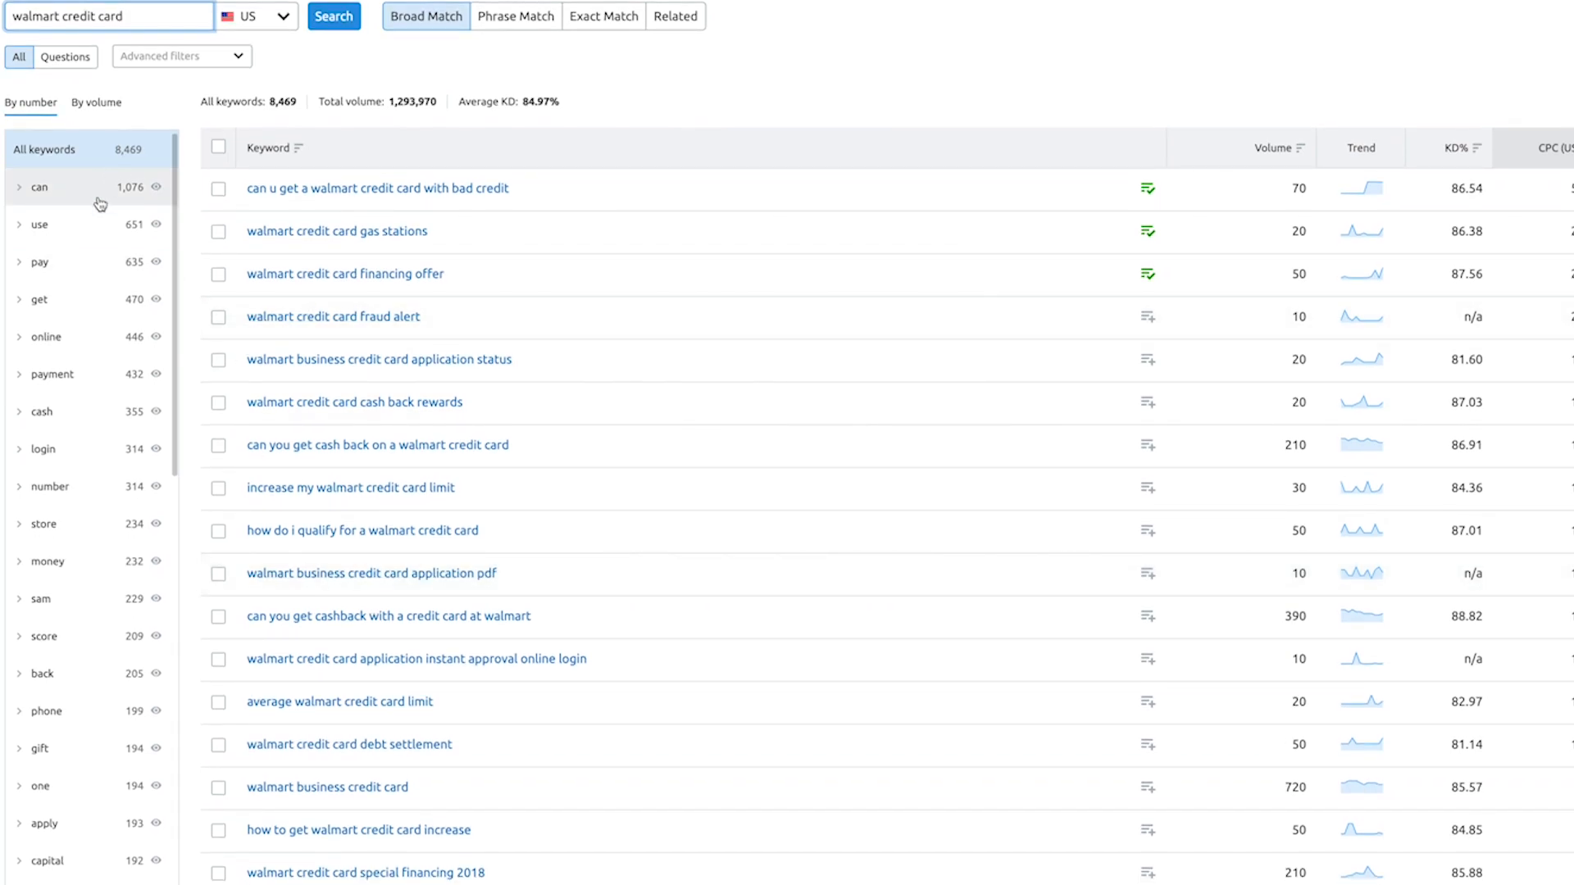
mouse_move(761, 53)
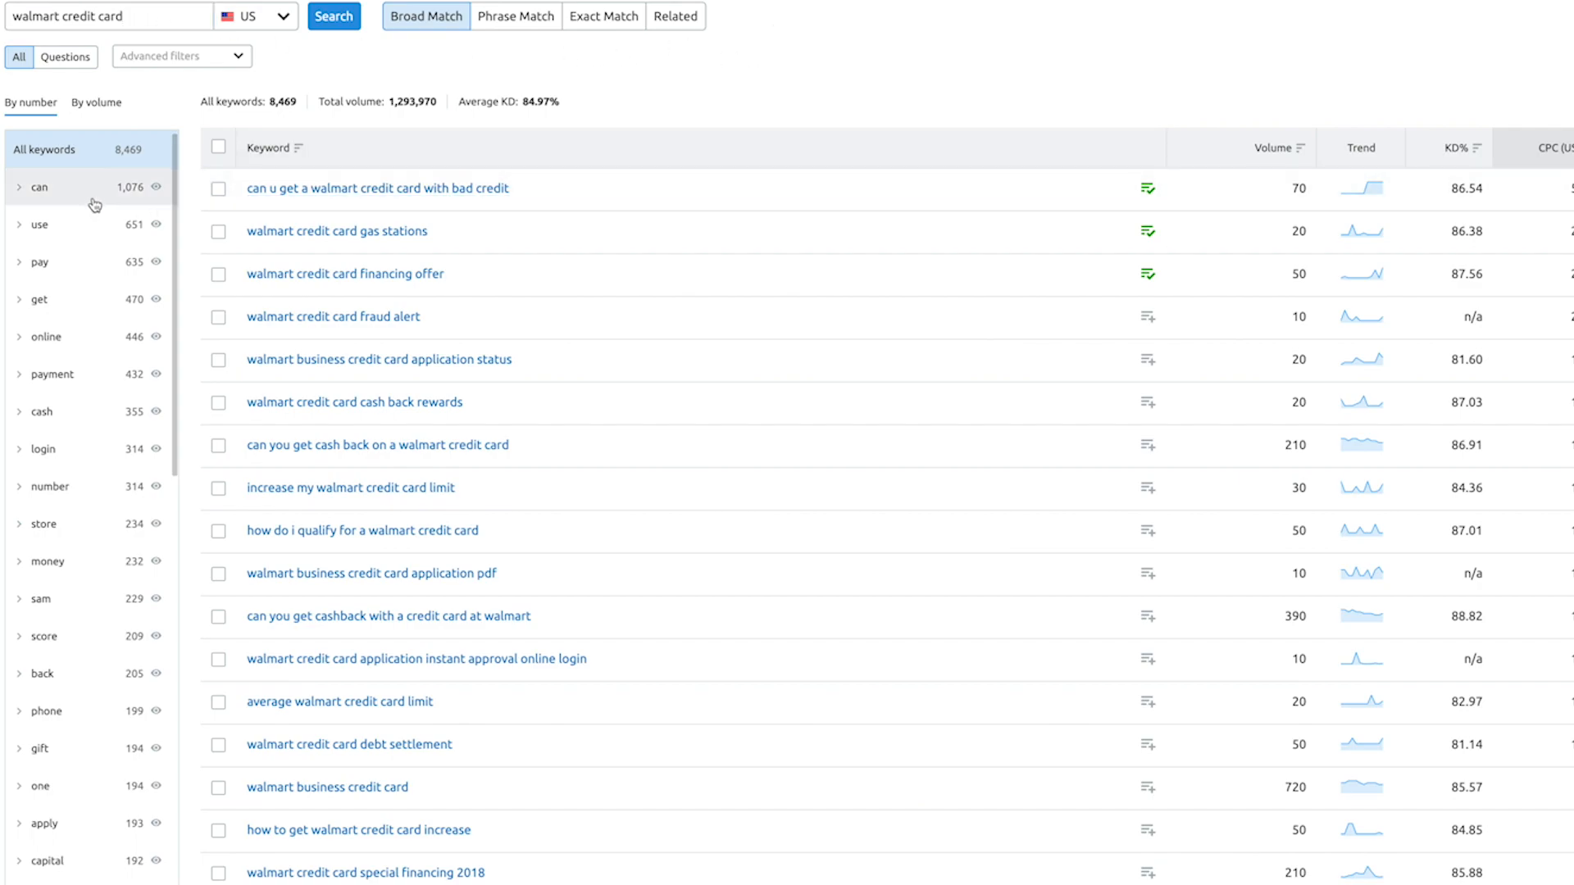
scroll("down", 3)
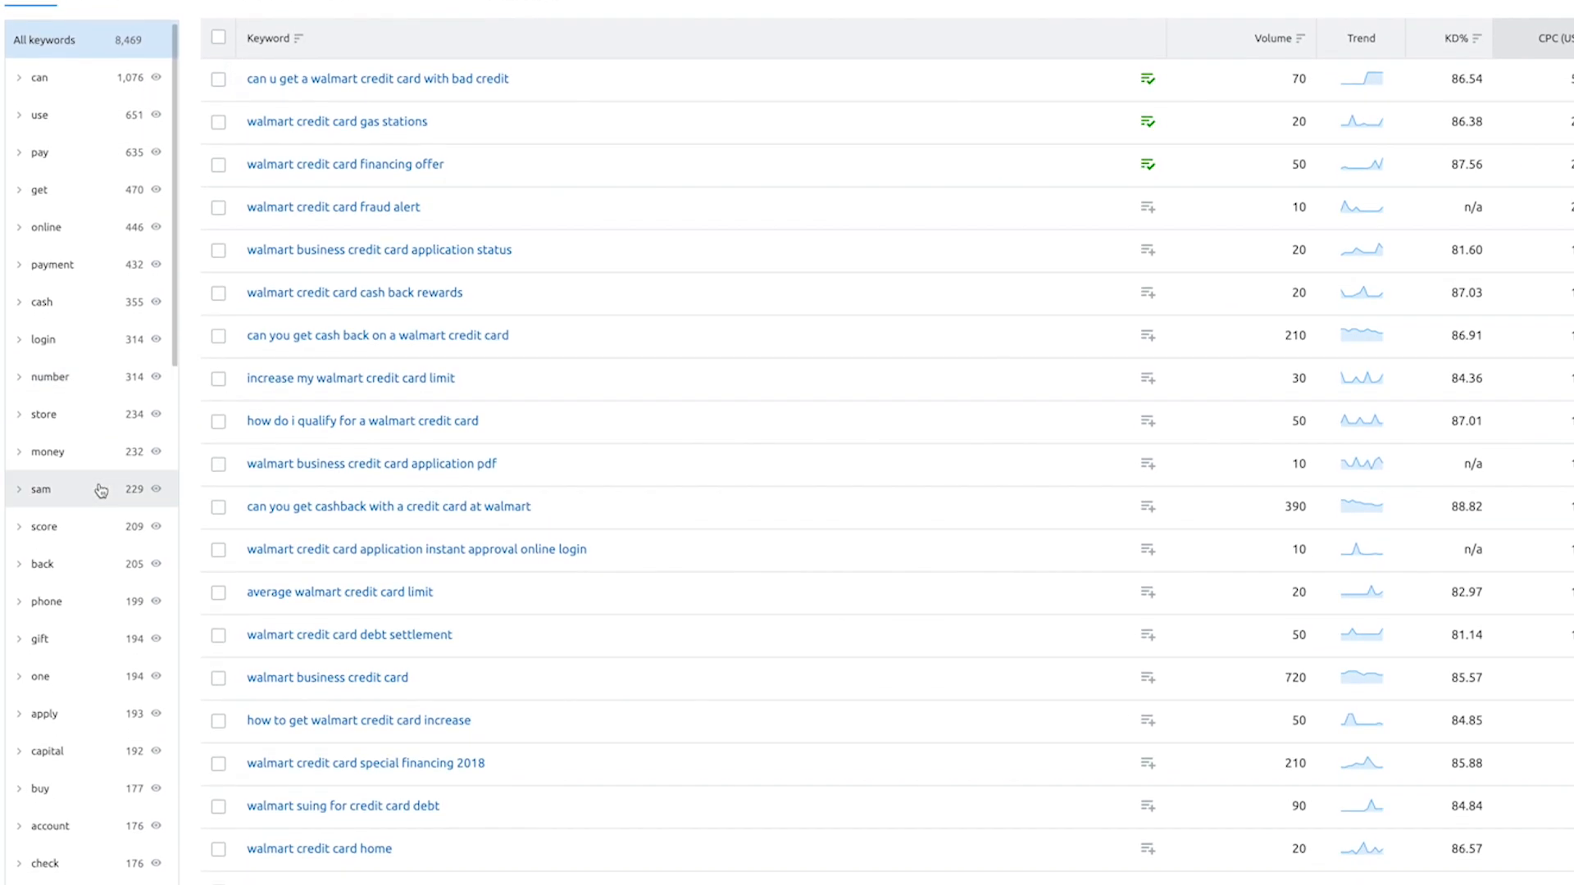
mouse_move(60, 376)
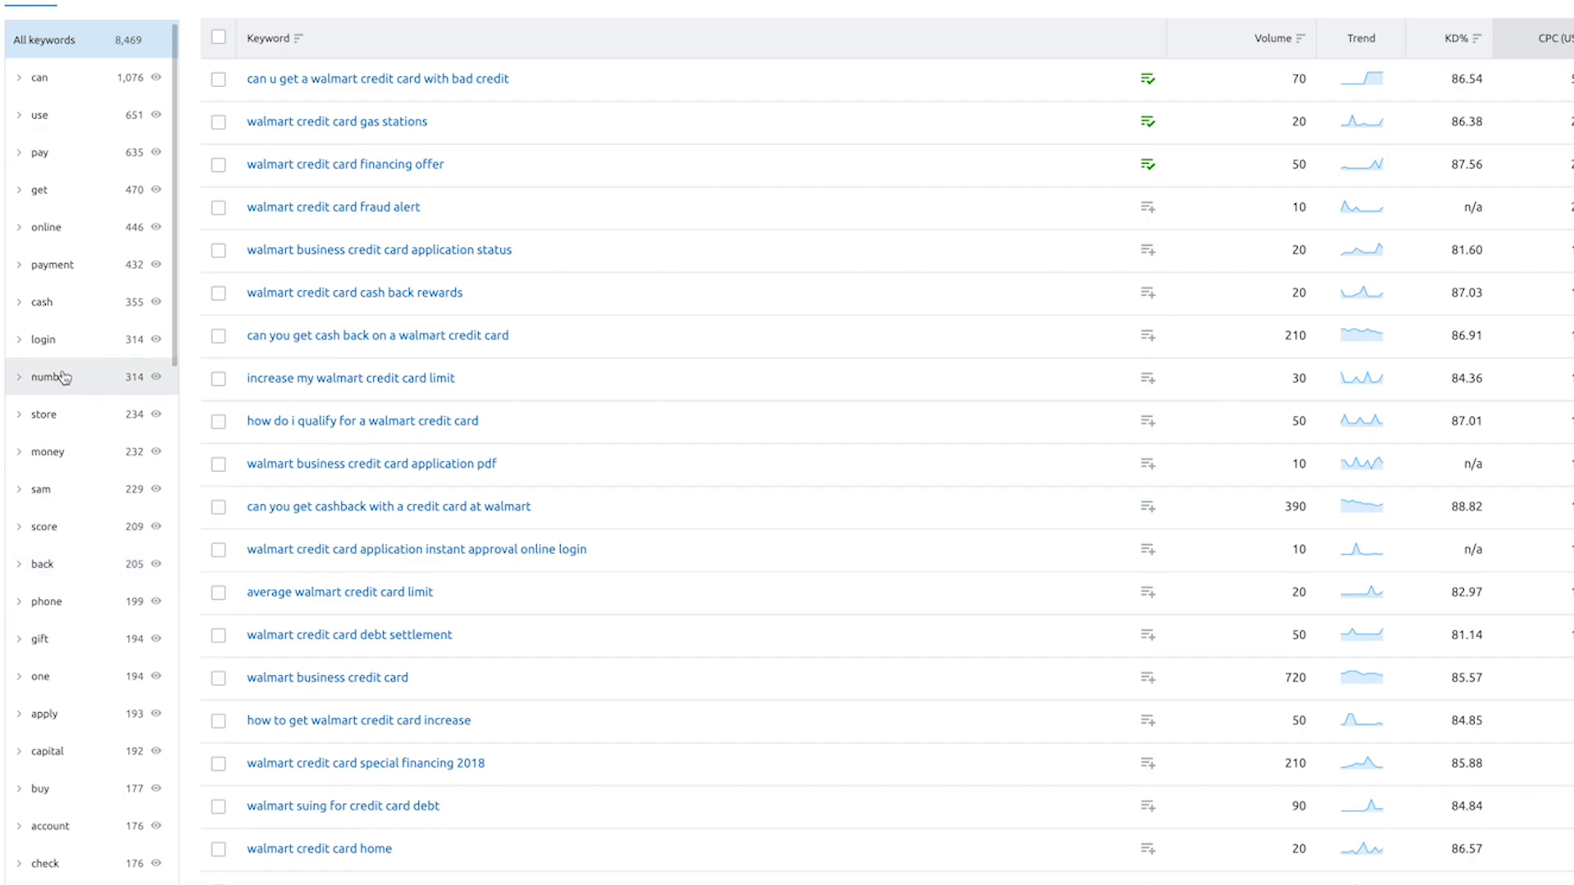
left_click(46, 228)
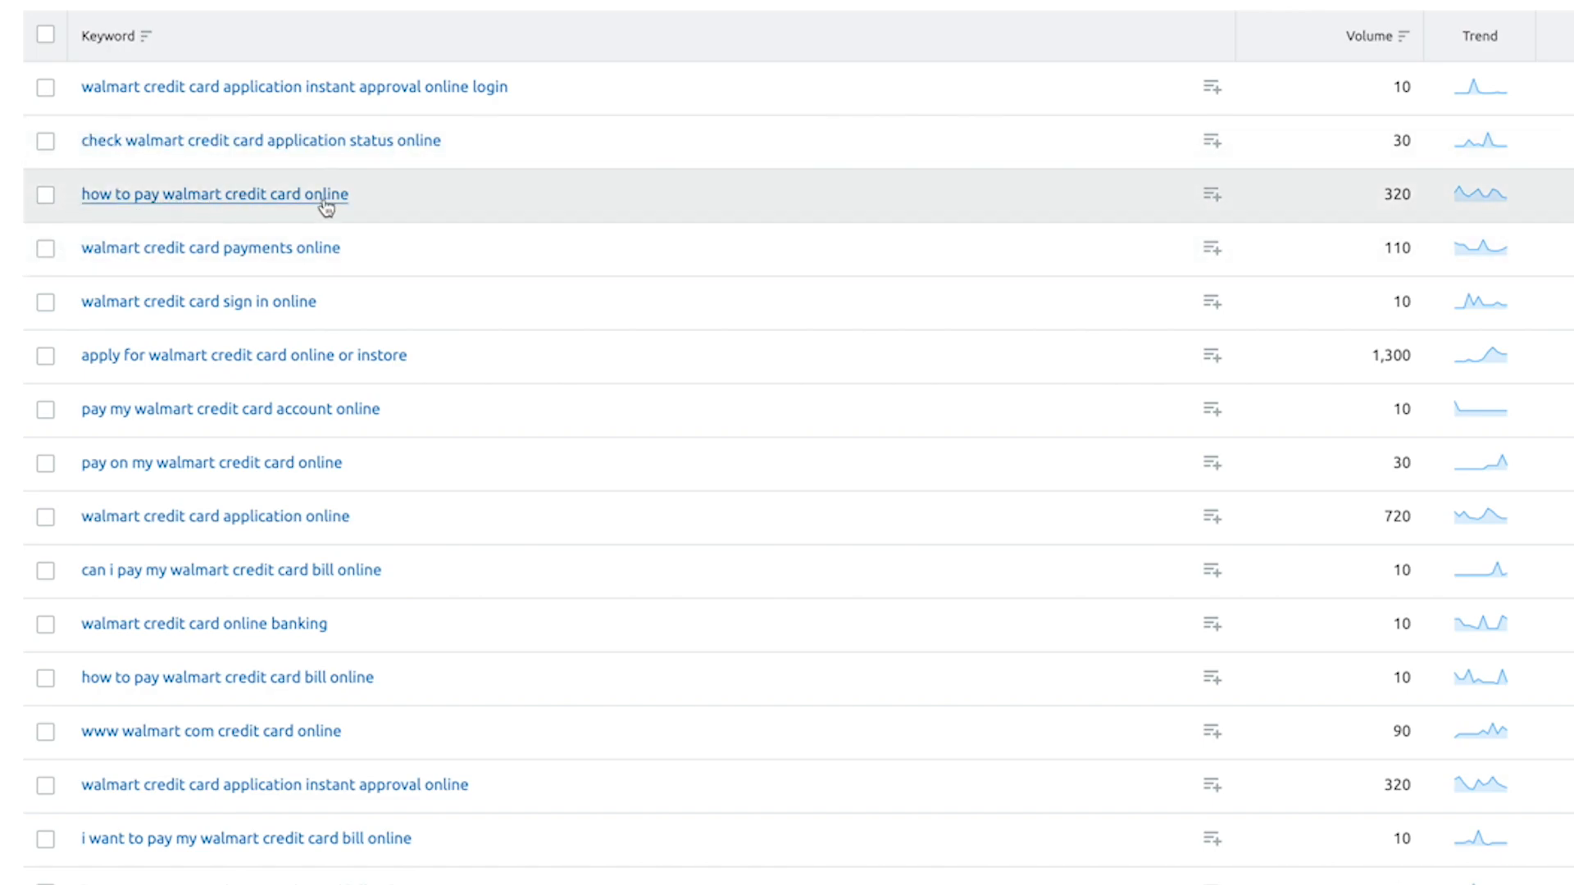
mouse_move(197, 301)
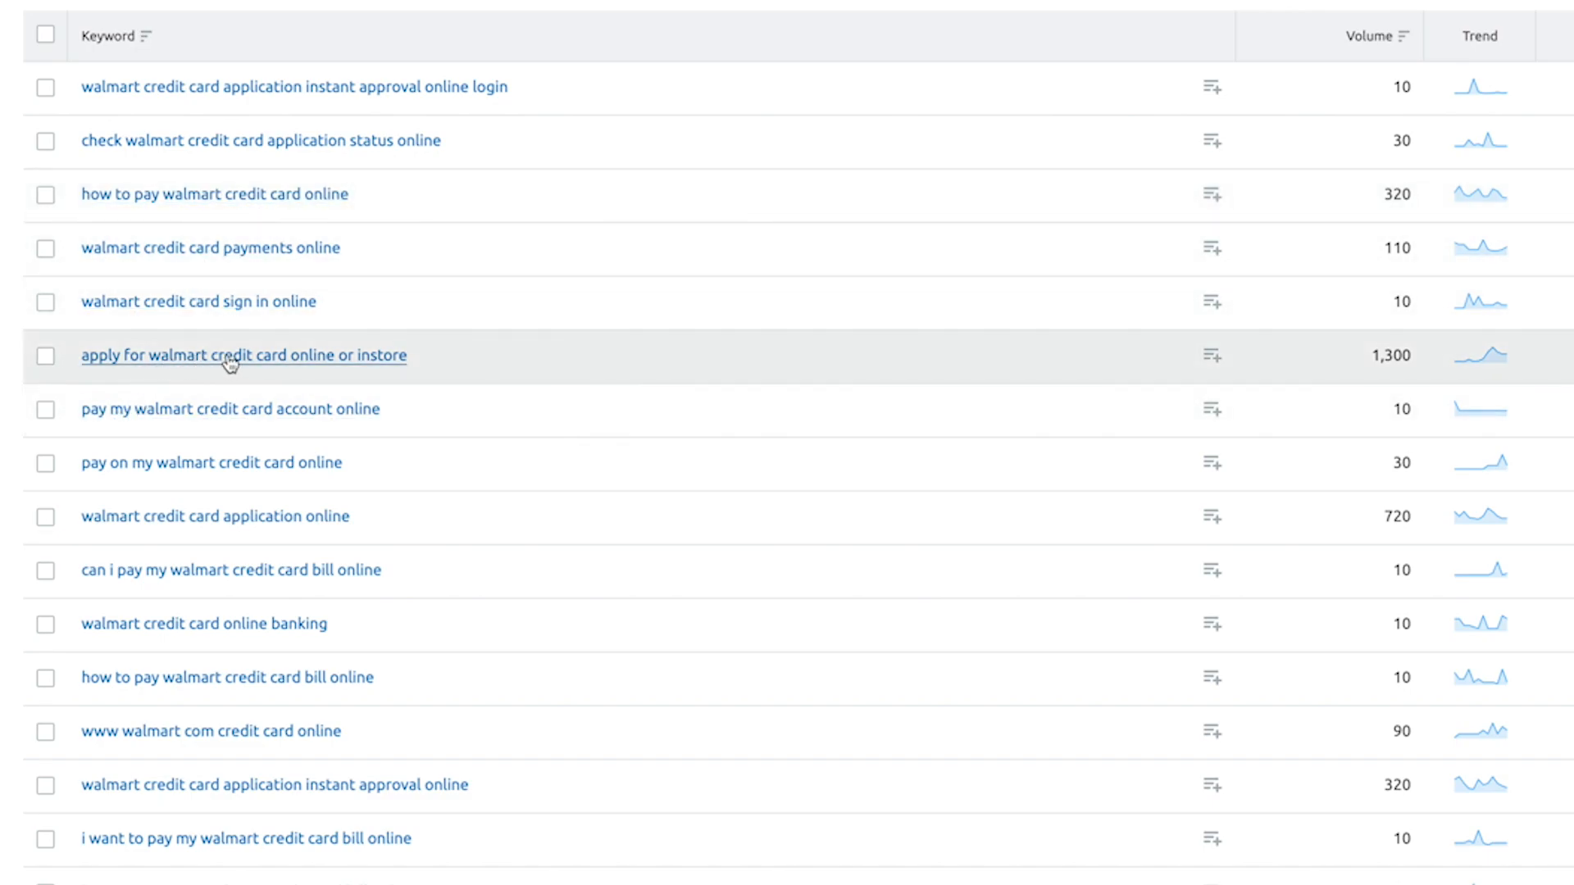
mouse_move(196, 587)
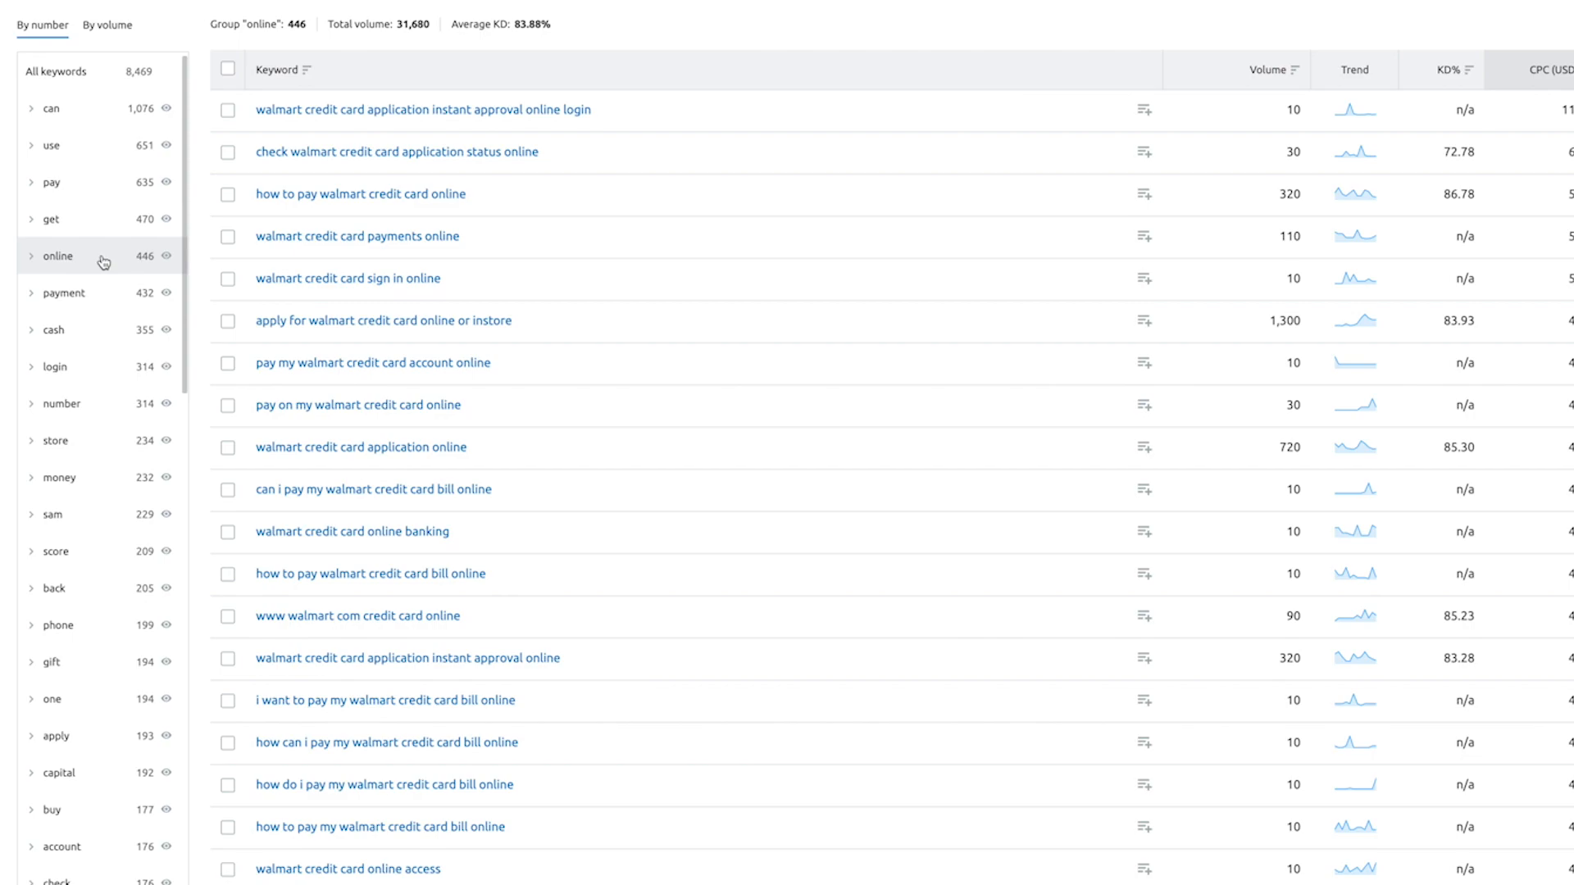
left_click(56, 255)
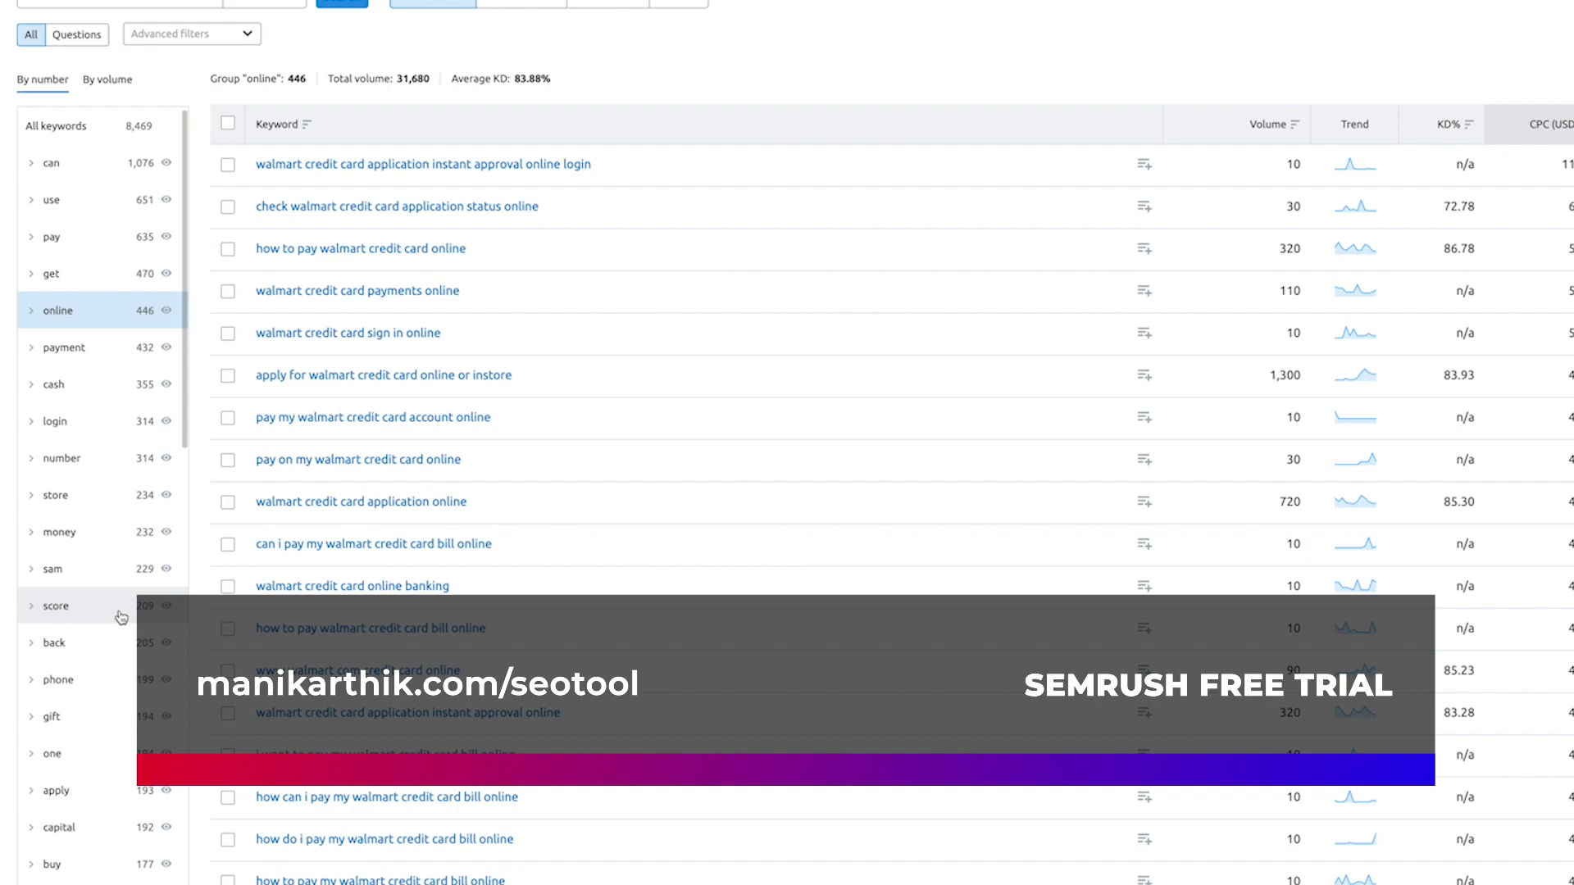
mouse_move(125, 531)
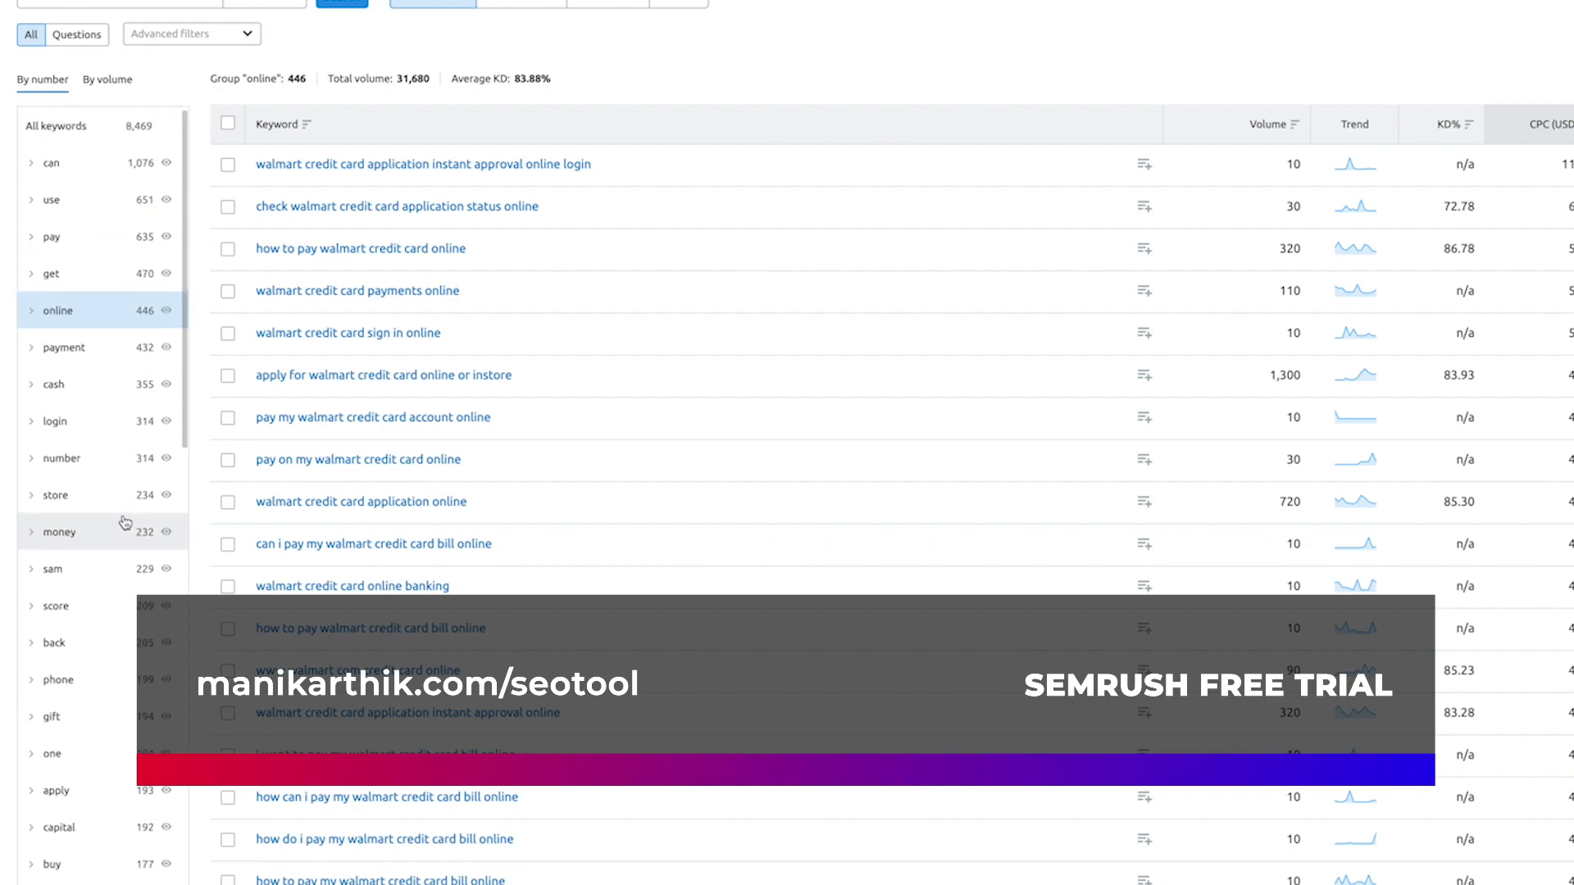